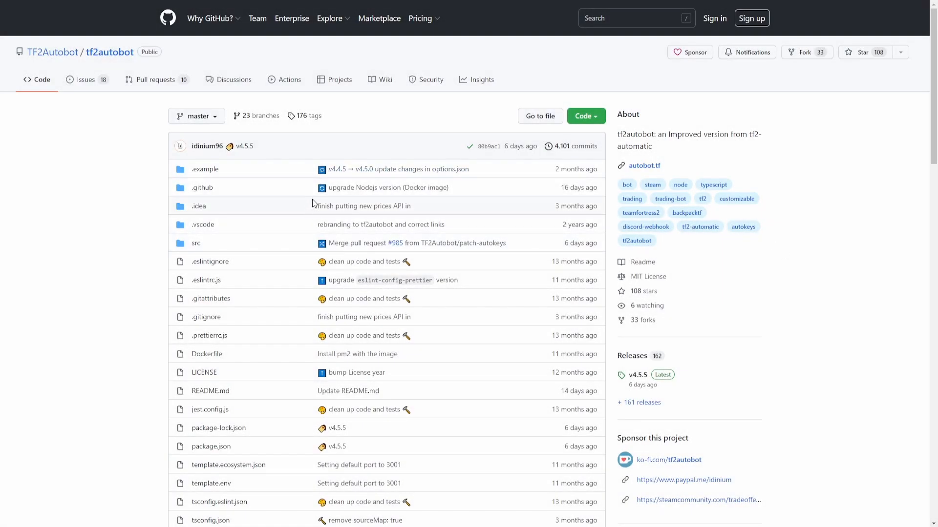
Scroll Before you start, highlighting the $5 USD deposit and reaching the Steam Desktop Authenticator section.
{"action": "scroll", "scroll_direction": "down", "scroll_amount": 3}
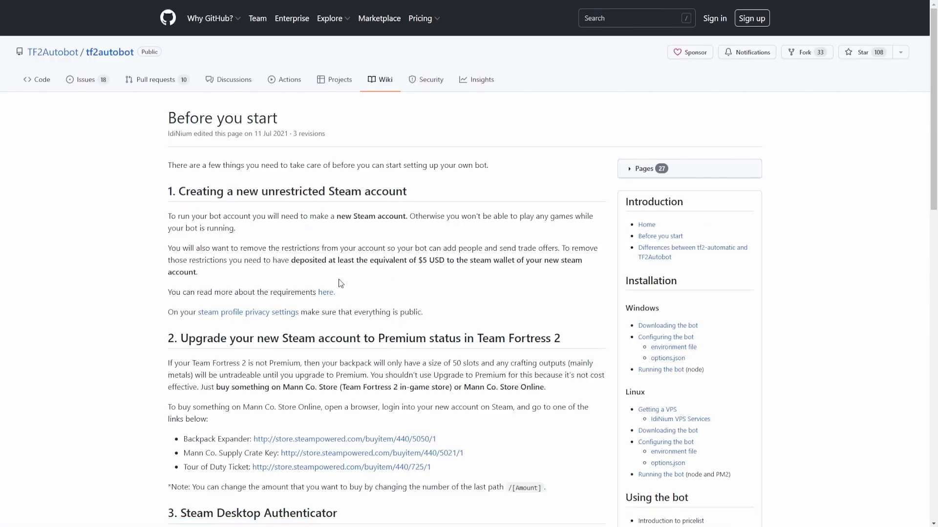
{"action": "scroll", "scroll_direction": "down", "scroll_amount": 3}
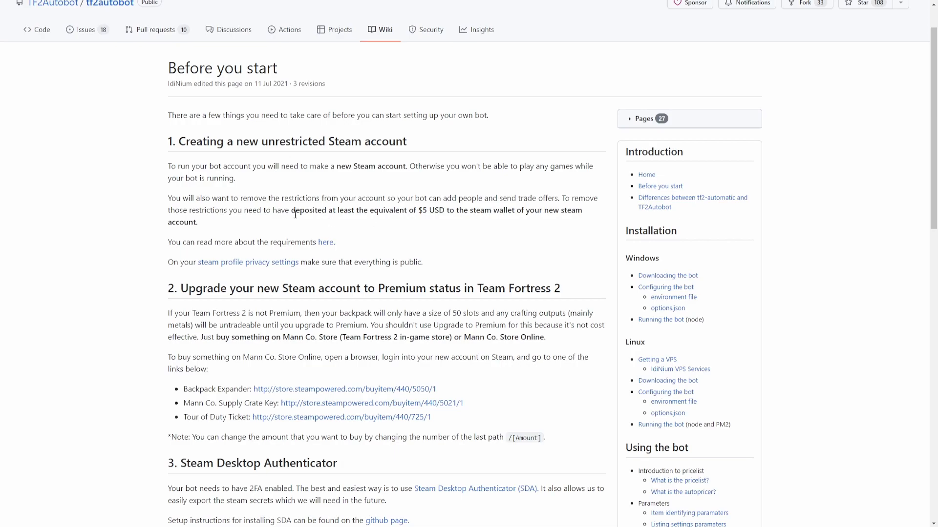
{"action": "left_click_drag", "start_coordinate": [292, 210], "coordinate": [197, 223]}
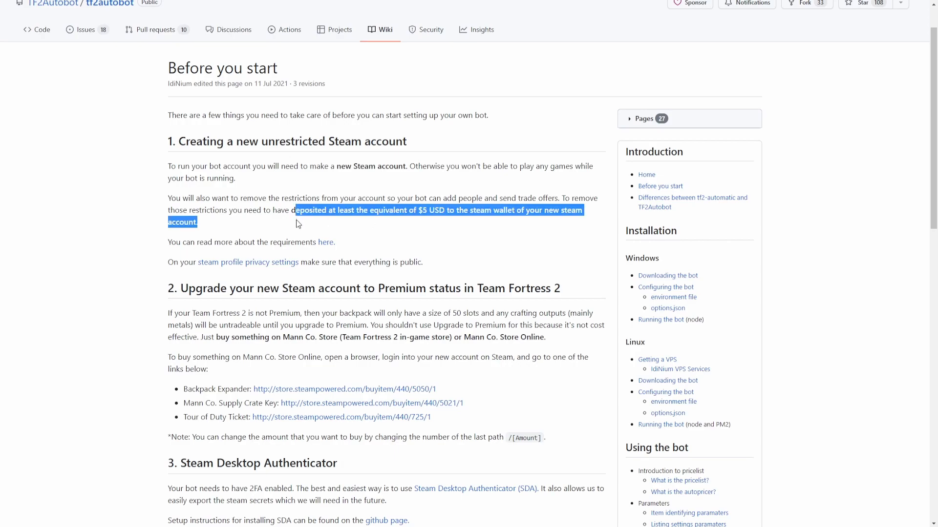
{"action": "scroll", "scroll_direction": "down", "scroll_amount": 3}
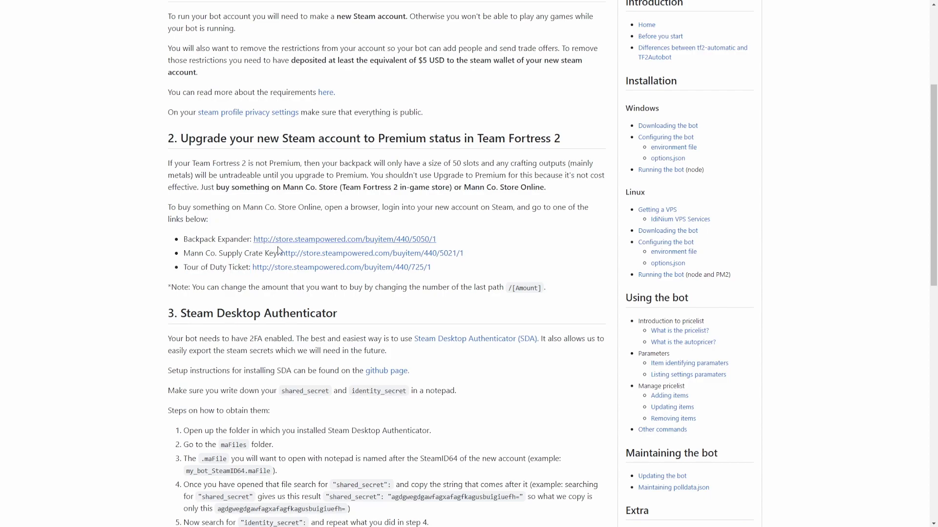
{"action": "scroll", "scroll_direction": "down", "scroll_amount": 3}
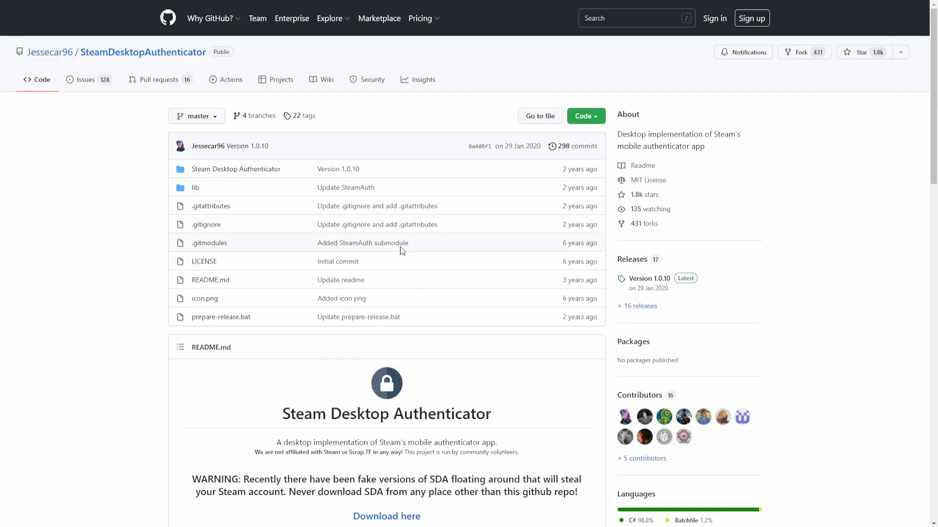
Download SDA-1.0.10.zip from the Version 1.0.10 release assets and scroll back through the wiki.
{"action": "scroll", "scroll_direction": "down", "scroll_amount": 3}
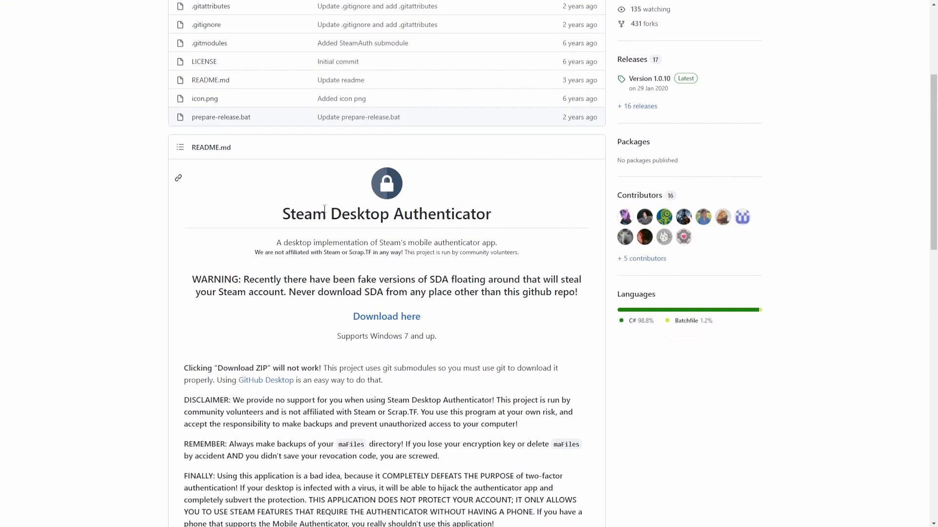
{"action": "left_click", "coordinate": [649, 78]}
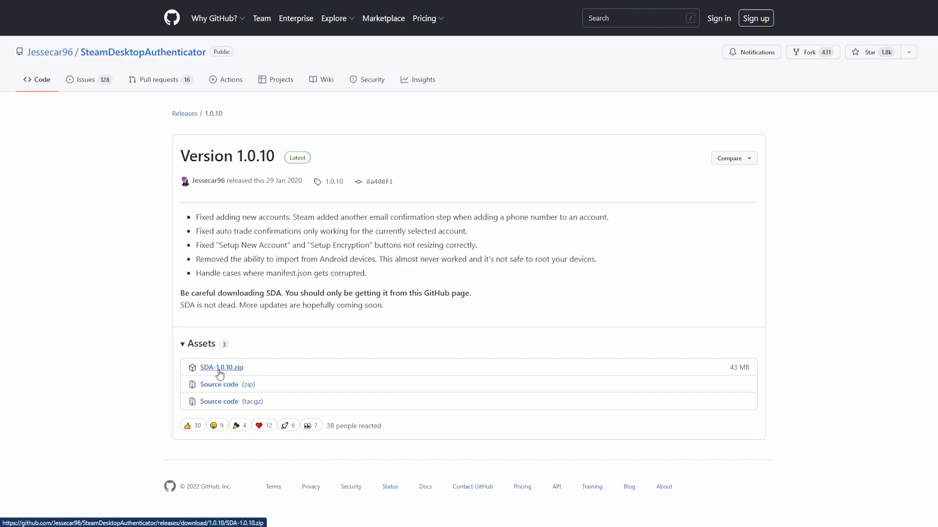
{"action": "left_click", "coordinate": [221, 367]}
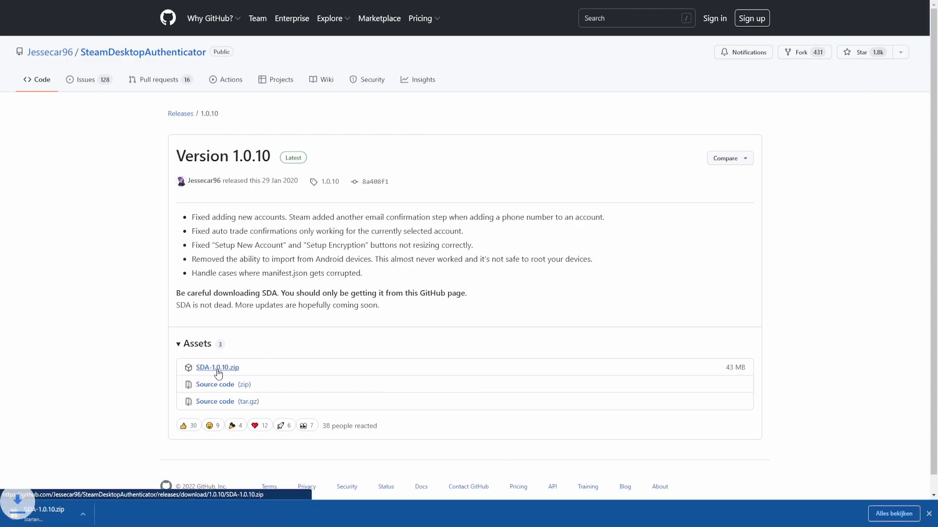
{"action": "left_click", "coordinate": [217, 368]}
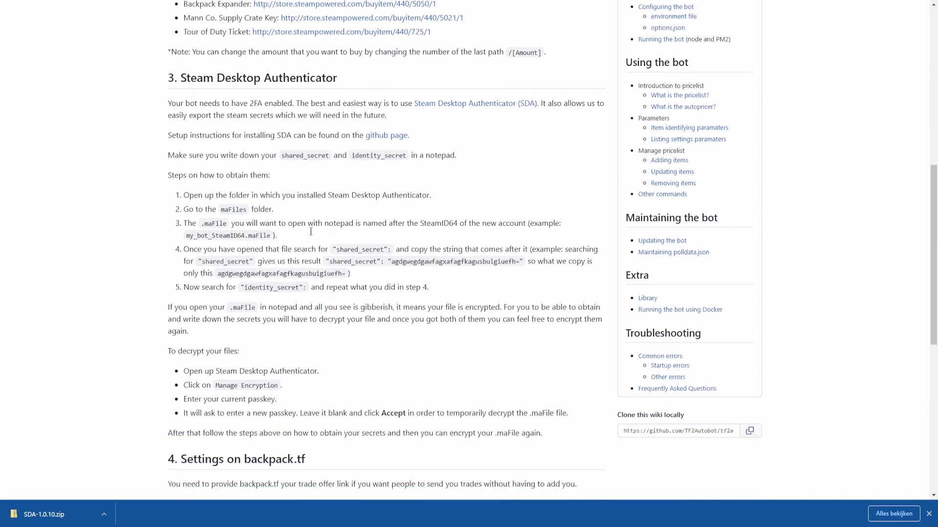
{"action": "scroll", "scroll_direction": "down", "scroll_amount": 3}
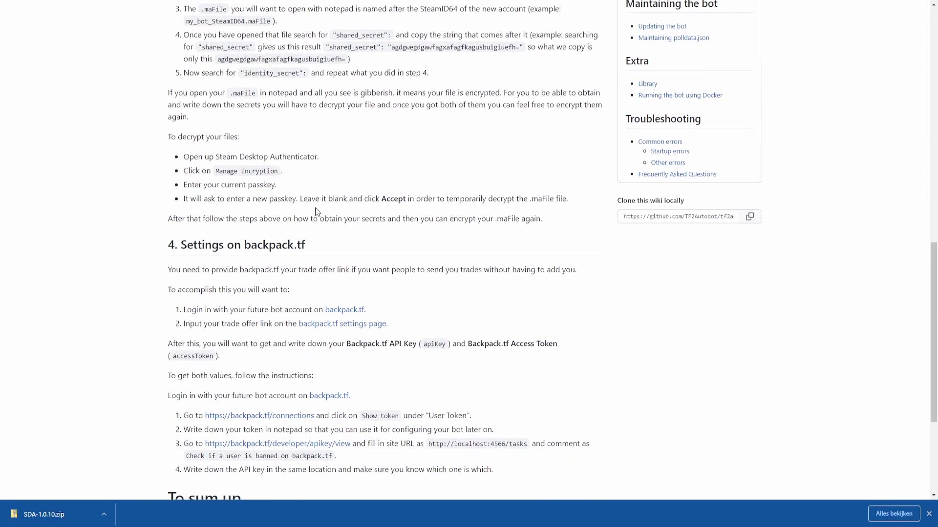
{"action": "scroll", "scroll_direction": "down", "scroll_amount": 3}
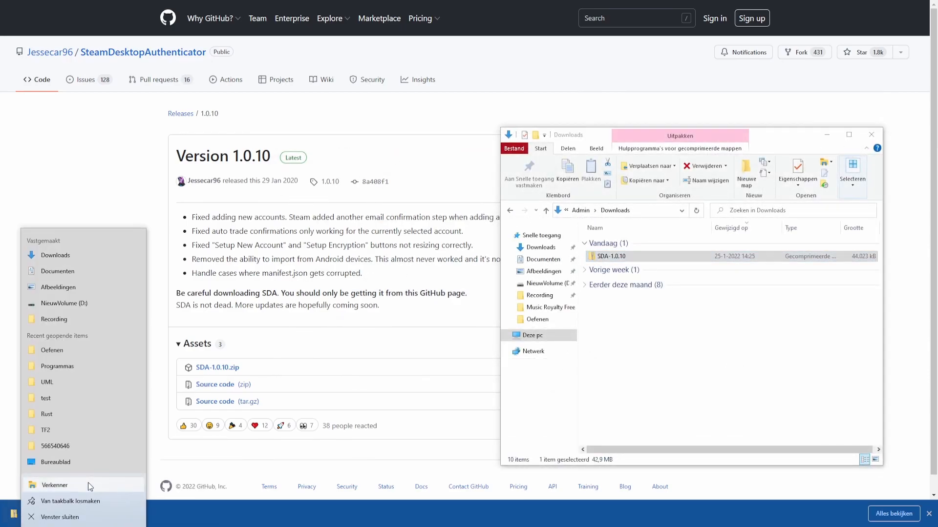
Create and open a new TF2BOT folder on drive D:.
{"action": "left_click", "coordinate": [55, 485]}
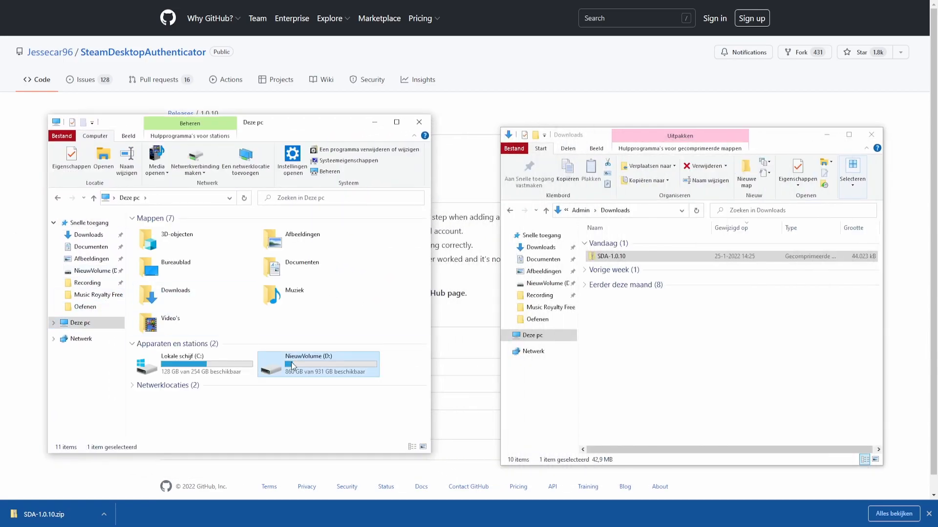
{"action": "double_click", "coordinate": [318, 364]}
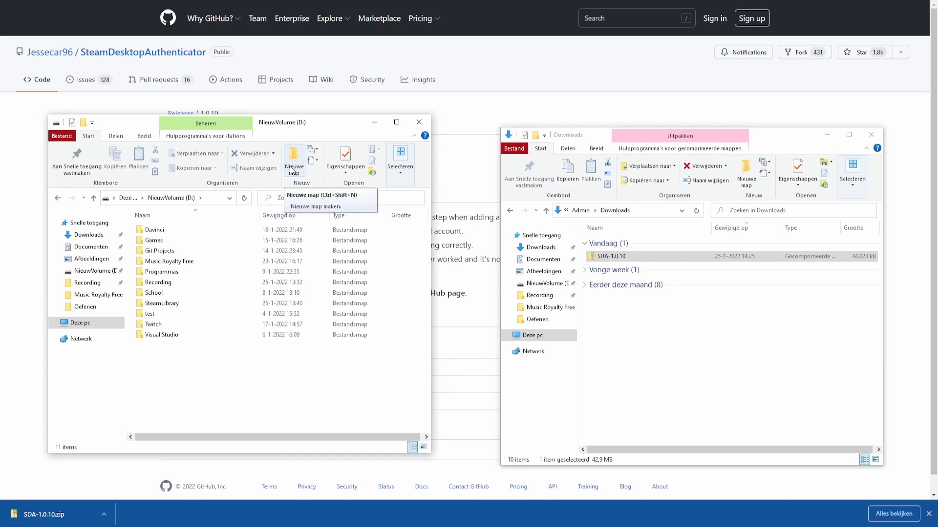
{"action": "left_click", "coordinate": [294, 160]}
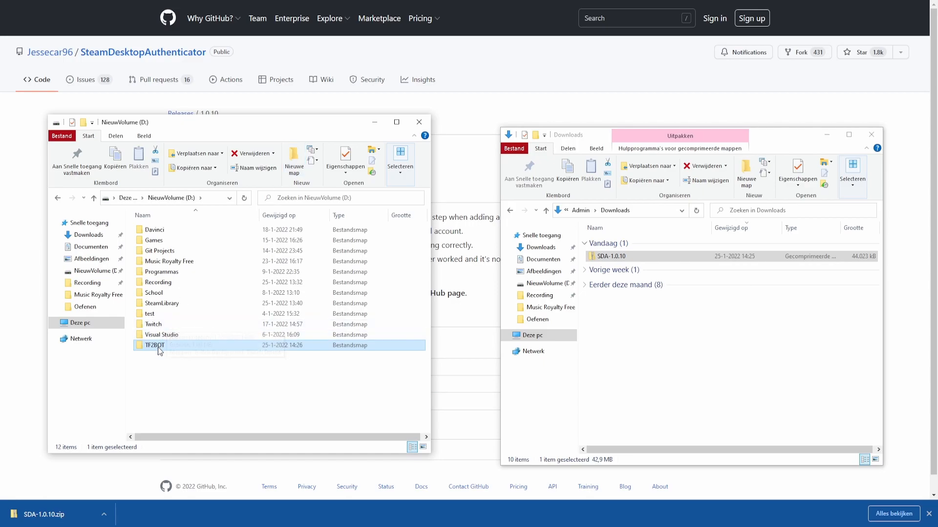
{"action": "double_click", "coordinate": [155, 345]}
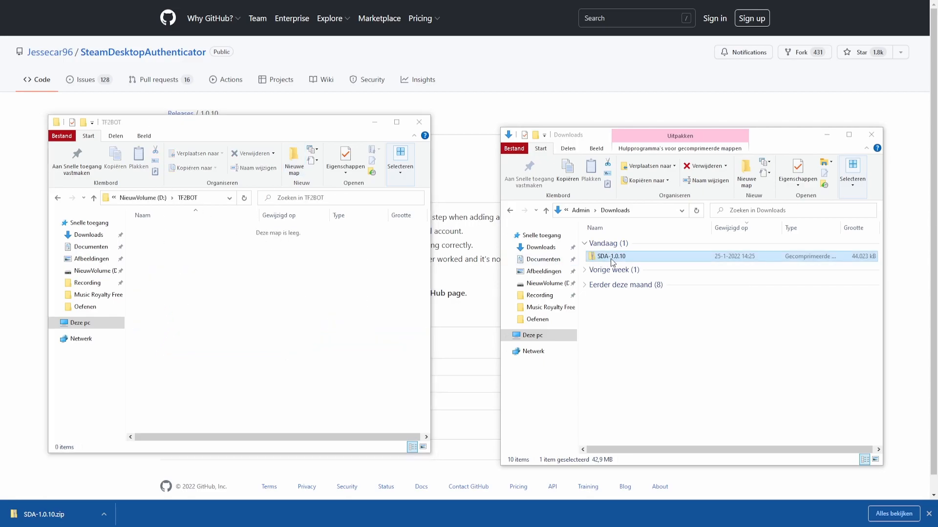
Extract the downloaded SDA-1.0.10 zip into the TF2BOT folder.
{"action": "left_click", "coordinate": [678, 136]}
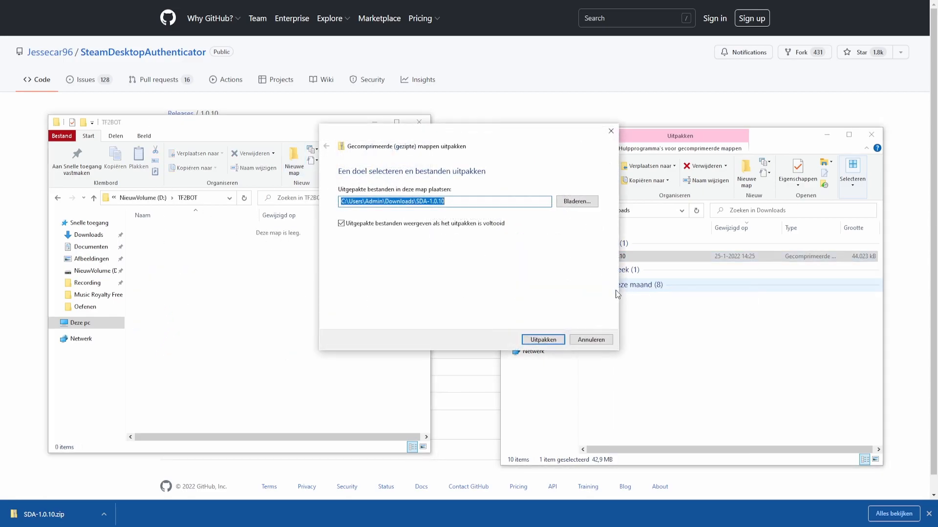
{"action": "left_click", "coordinate": [542, 340]}
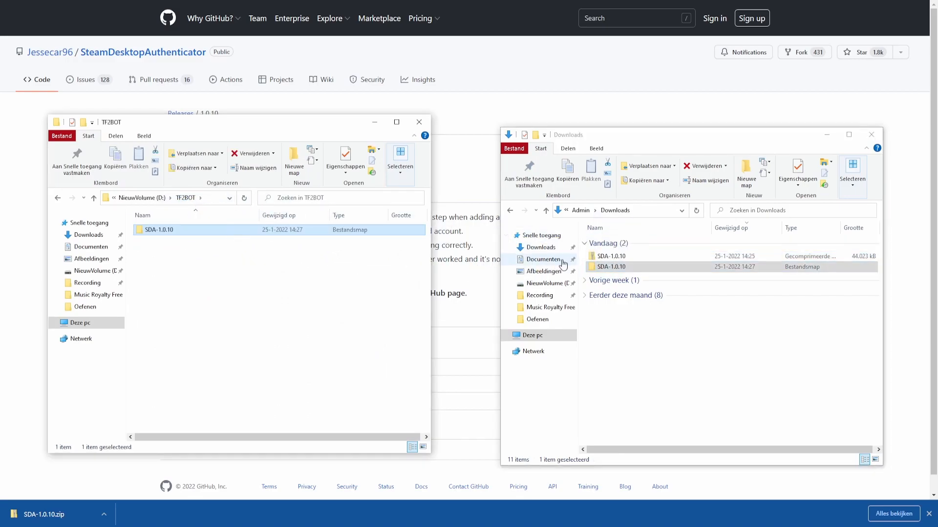
{"action": "left_click", "coordinate": [610, 256]}
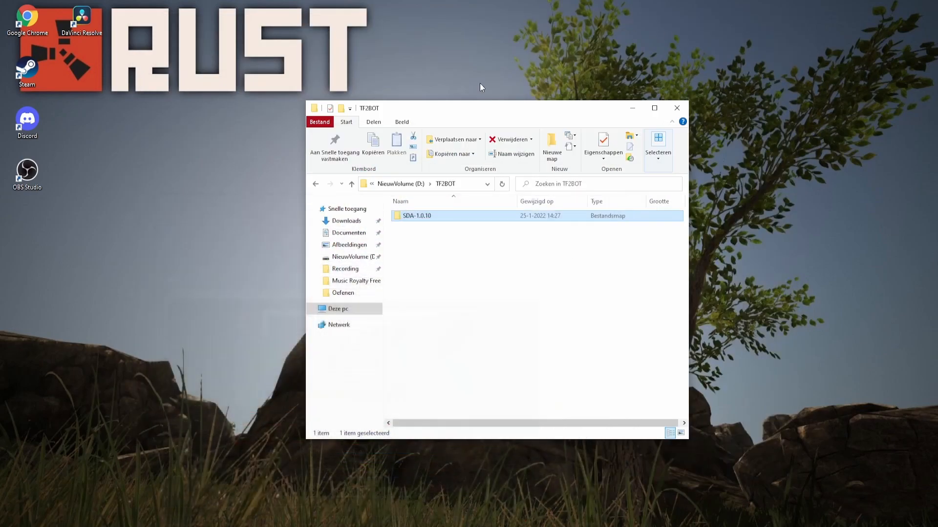
Launch Steam Desktop Authenticator.exe from the SDA-1.0.10 folder and choose 'This is my first time'.
{"action": "double_click", "coordinate": [416, 216]}
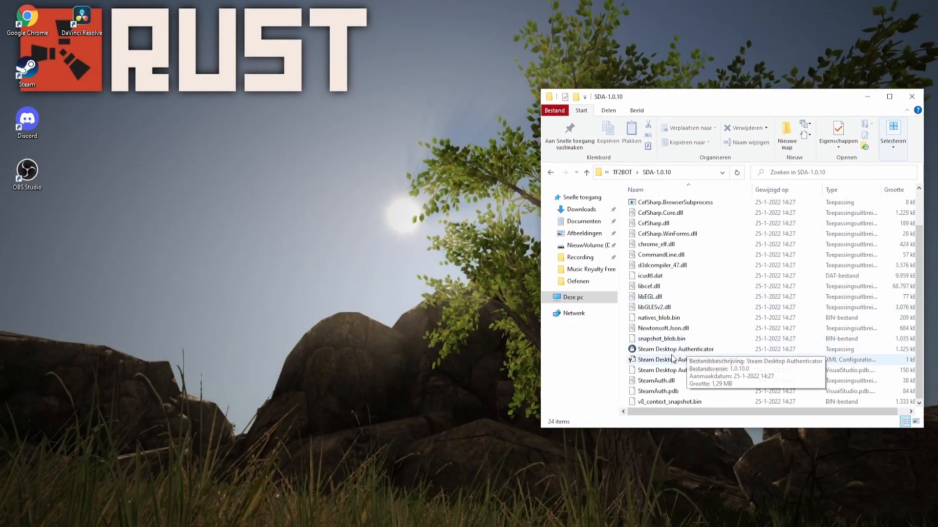
{"action": "left_click", "coordinate": [674, 349]}
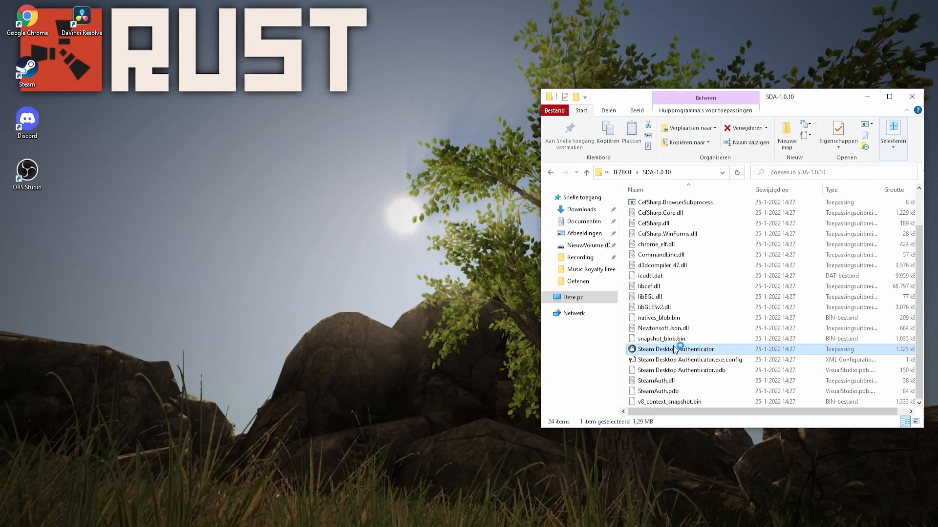
{"action": "double_click", "coordinate": [676, 348]}
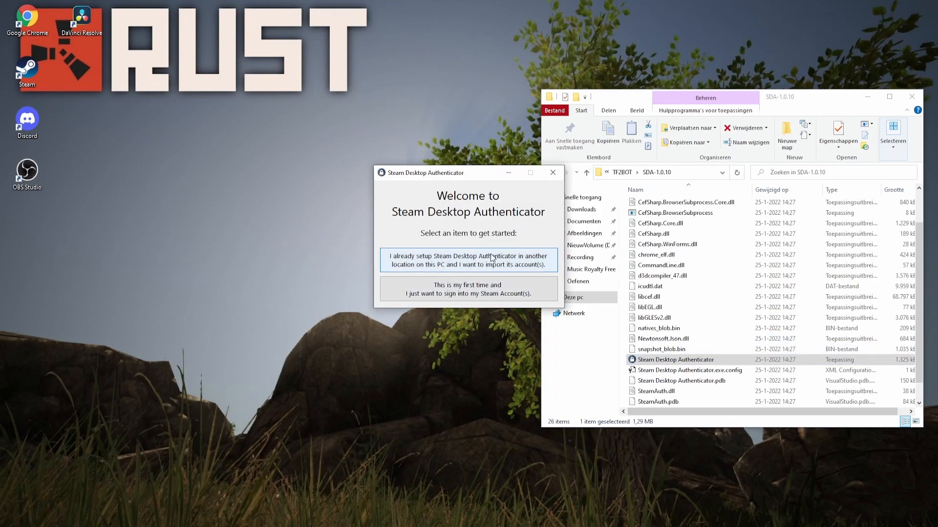
{"action": "mouse_move", "coordinate": [468, 289]}
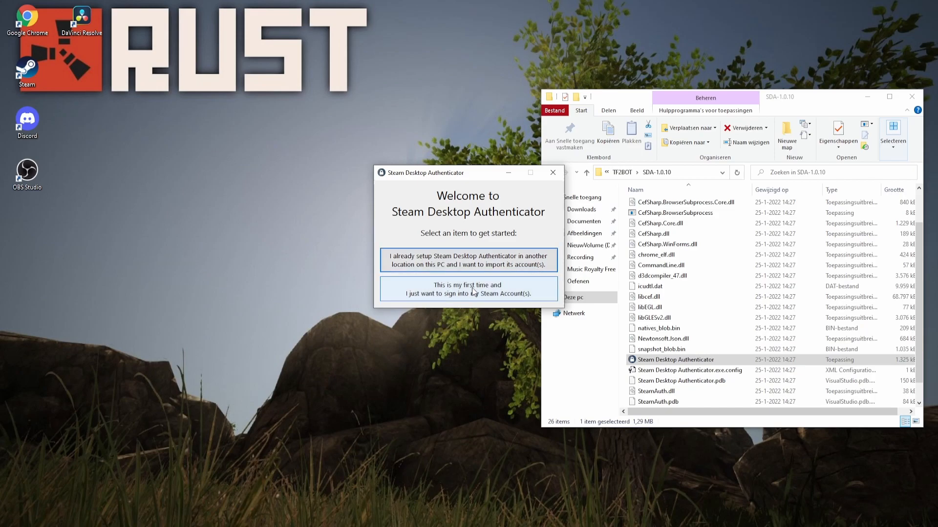
{"action": "left_click", "coordinate": [469, 289]}
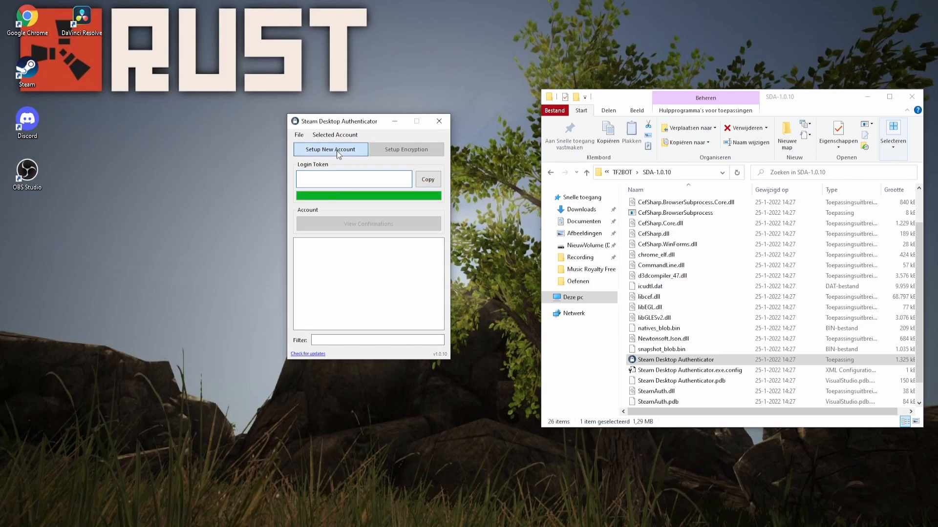
Start Setup New Account and submit the bot account's Steam login and email code.
{"action": "left_click", "coordinate": [330, 150]}
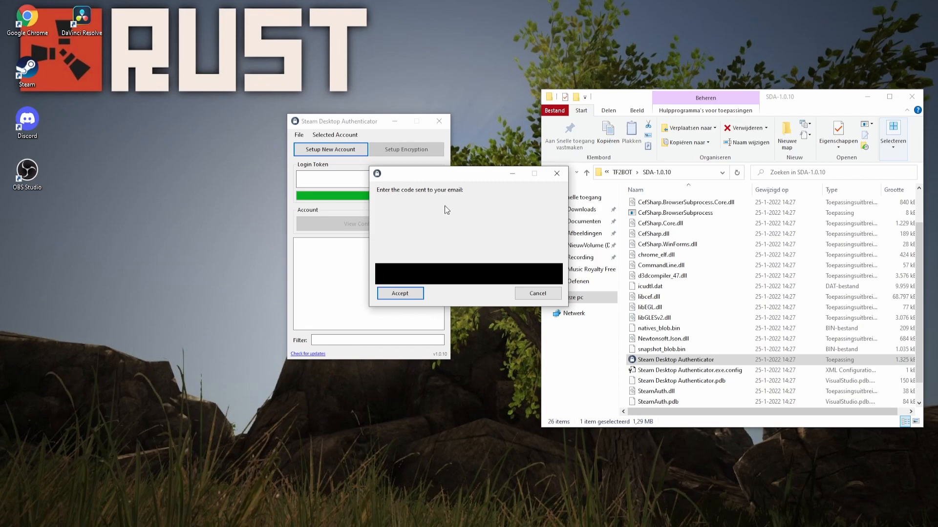
{"action": "mouse_move", "coordinate": [439, 303]}
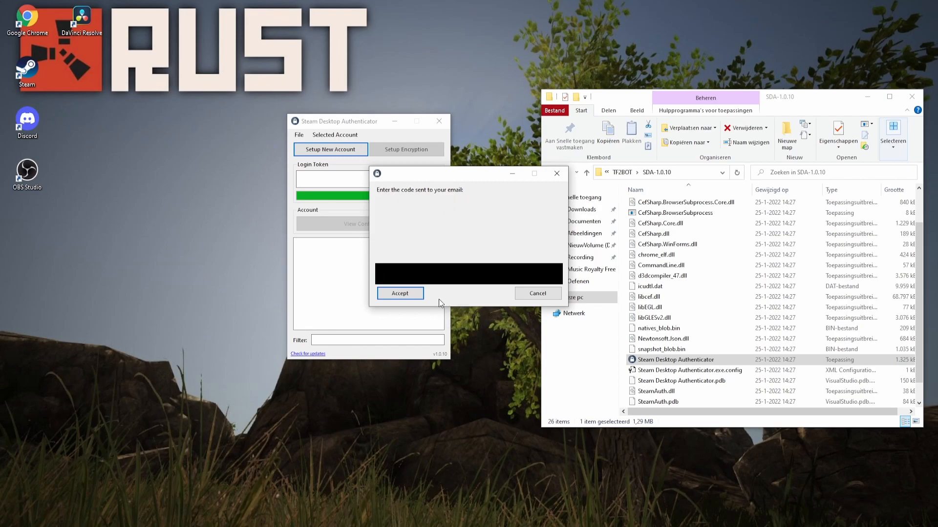
{"action": "left_click", "coordinate": [399, 293]}
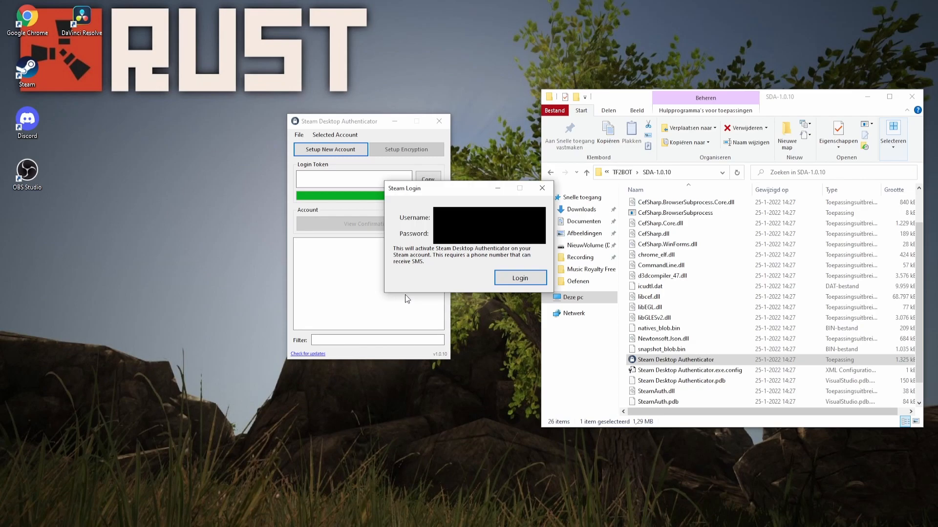
{"action": "left_click", "coordinate": [519, 277]}
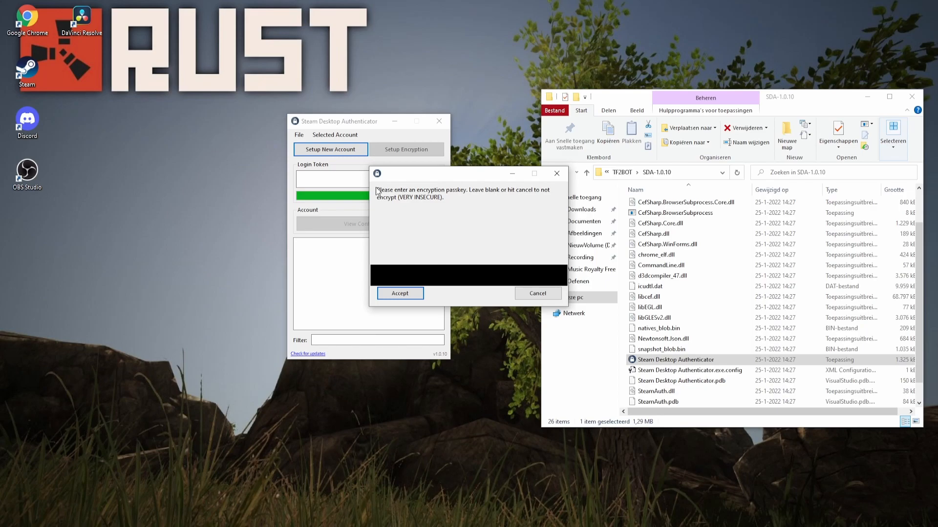
{"action": "mouse_move", "coordinate": [394, 202]}
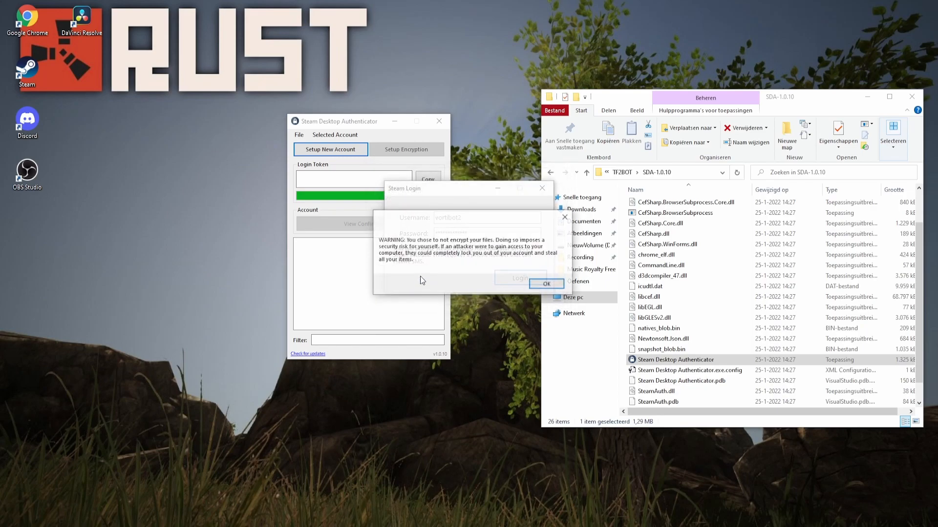
{"action": "left_click", "coordinate": [545, 283]}
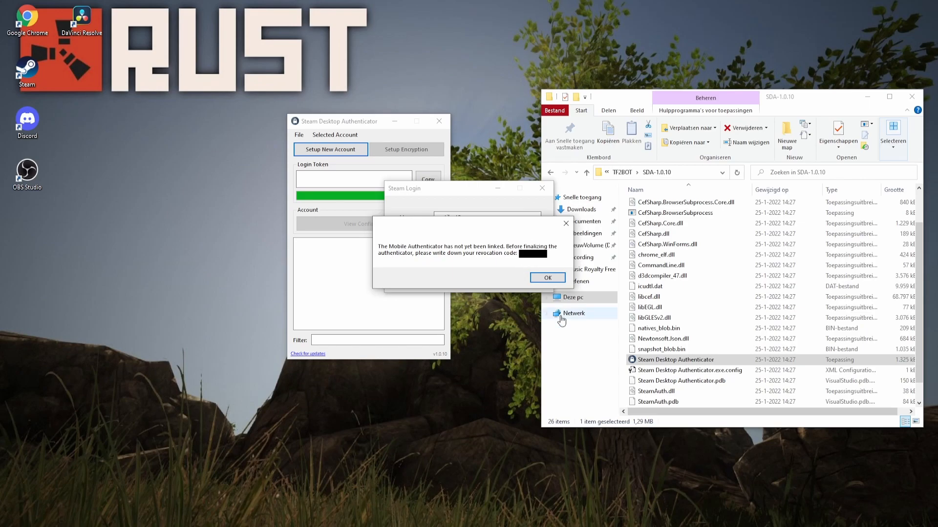
Acknowledge the revocation reminder, accept the SMS and revocation codes, and dismiss the success message.
{"action": "left_click", "coordinate": [546, 278]}
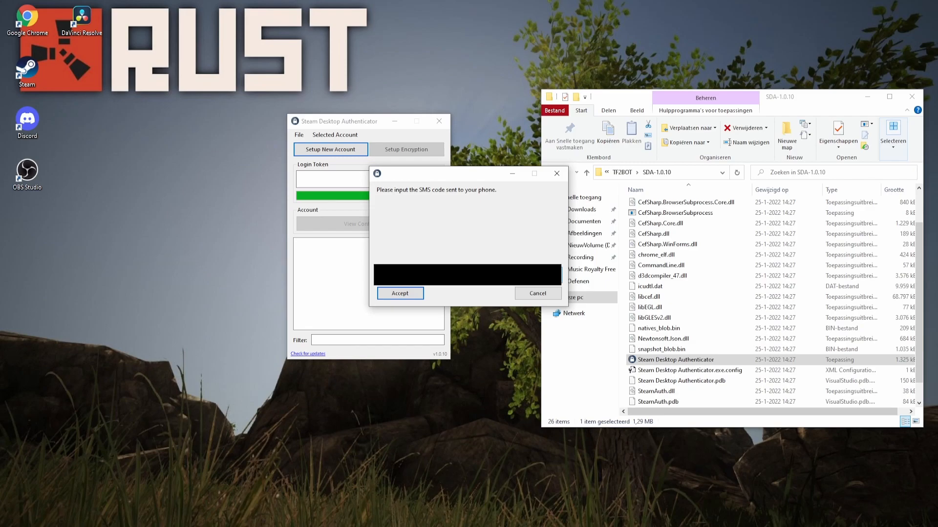
{"action": "left_click", "coordinate": [400, 293]}
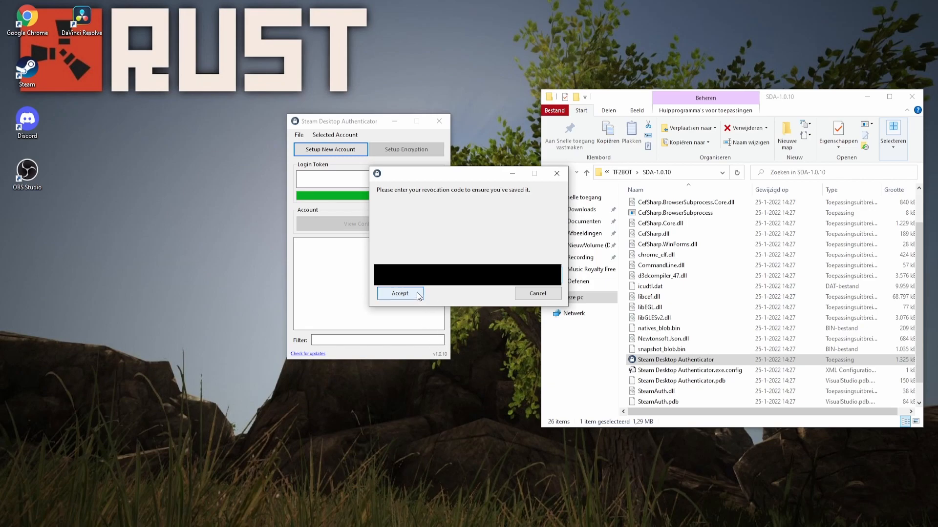
{"action": "left_click", "coordinate": [399, 293]}
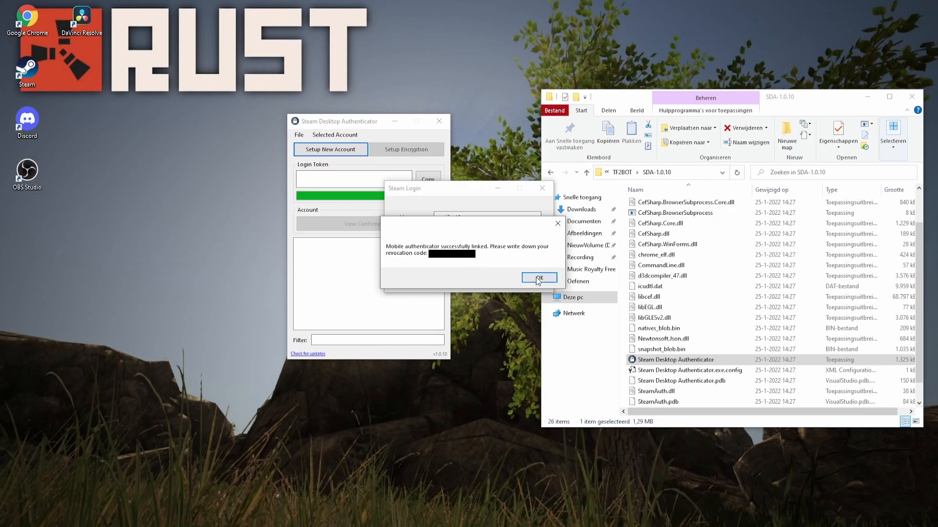
{"action": "left_click", "coordinate": [538, 278]}
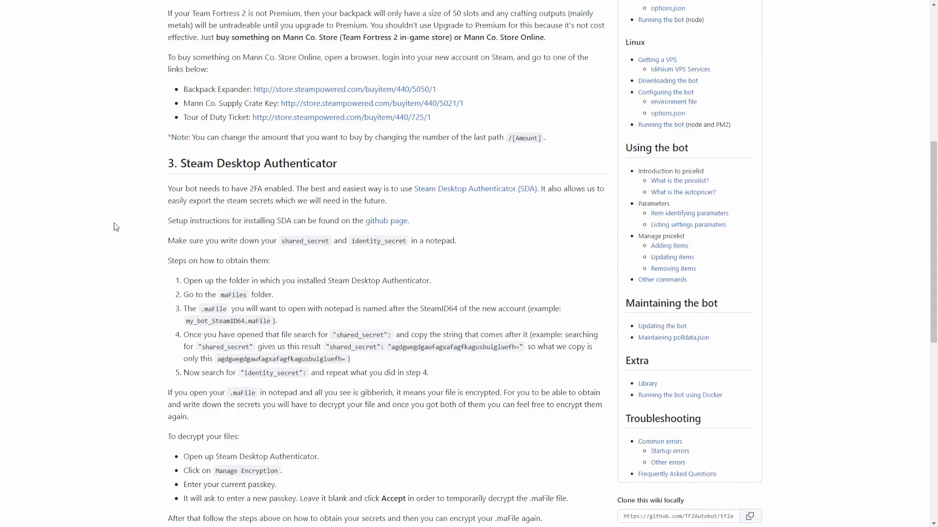
Scroll to the bottom of the wiki page and follow the Installation on Windows link.
{"action": "scroll", "scroll_direction": "down", "scroll_amount": 3}
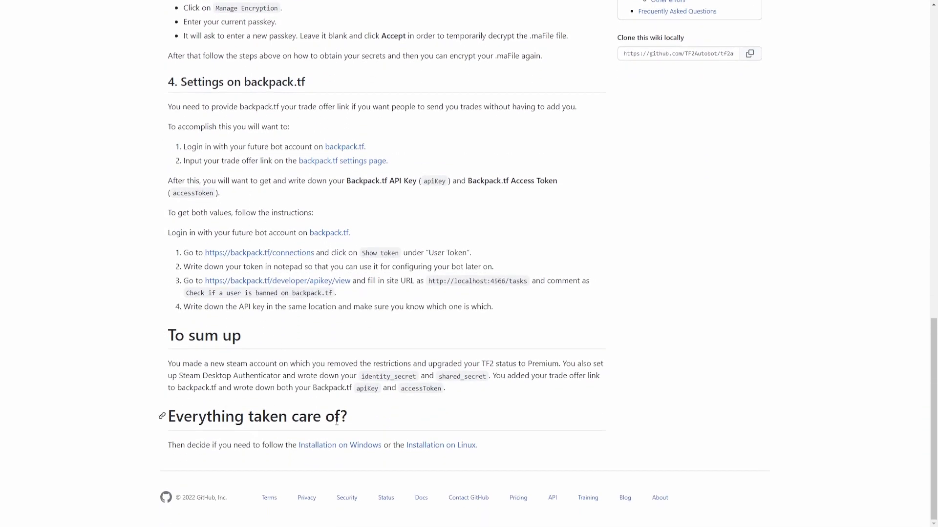
{"action": "left_click", "coordinate": [338, 445]}
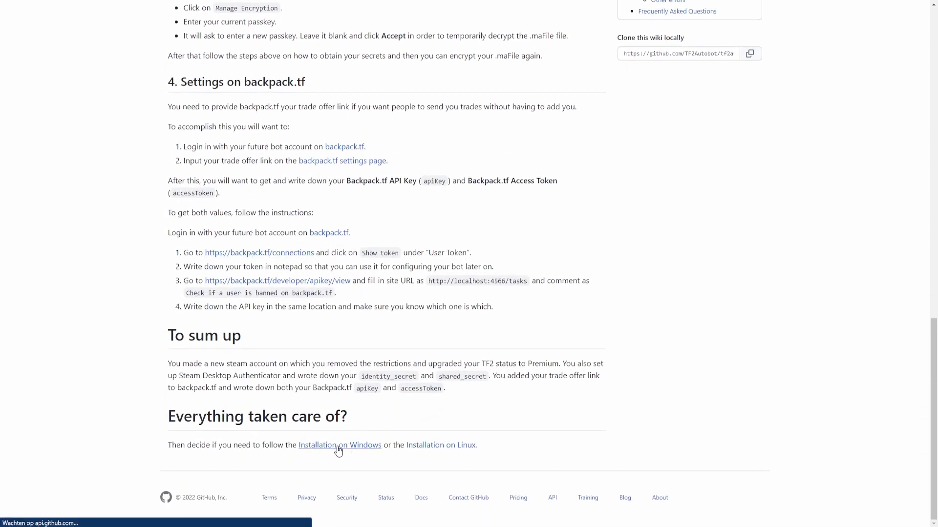
{"action": "left_click", "coordinate": [338, 444]}
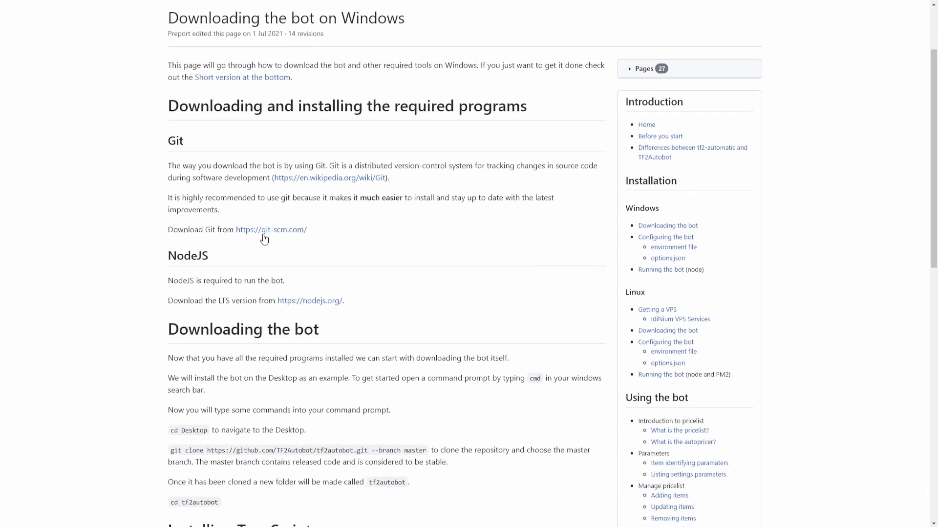
Download the 64-bit Git for Windows installer from git-scm.com and run it.
{"action": "left_click", "coordinate": [270, 230]}
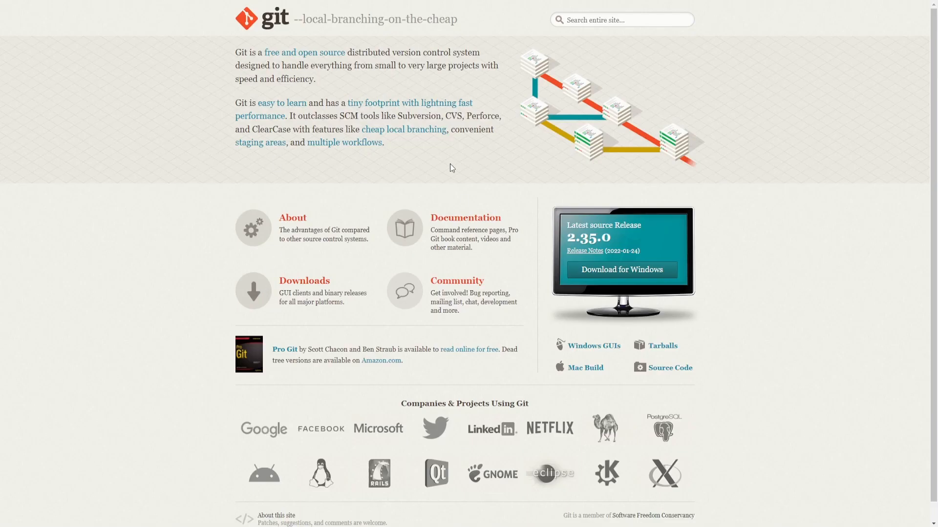
{"action": "left_click", "coordinate": [621, 270]}
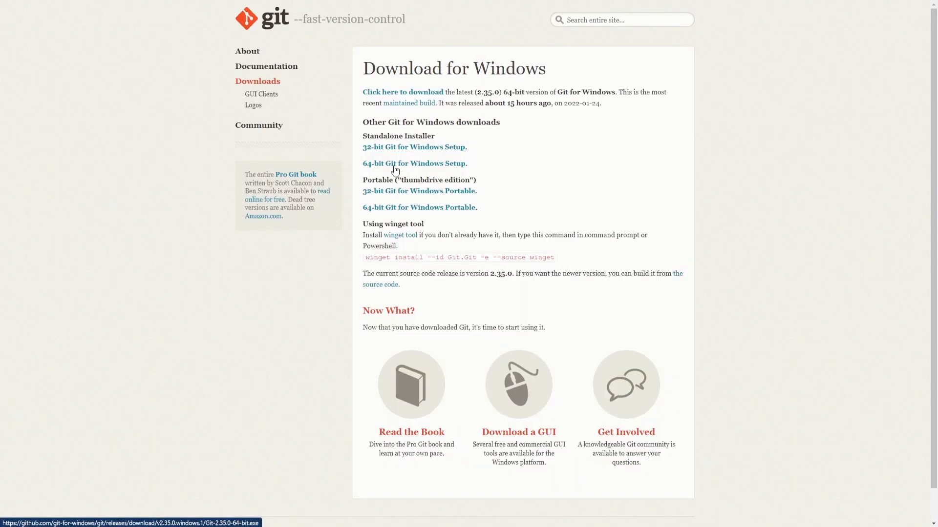
{"action": "mouse_move", "coordinate": [426, 170]}
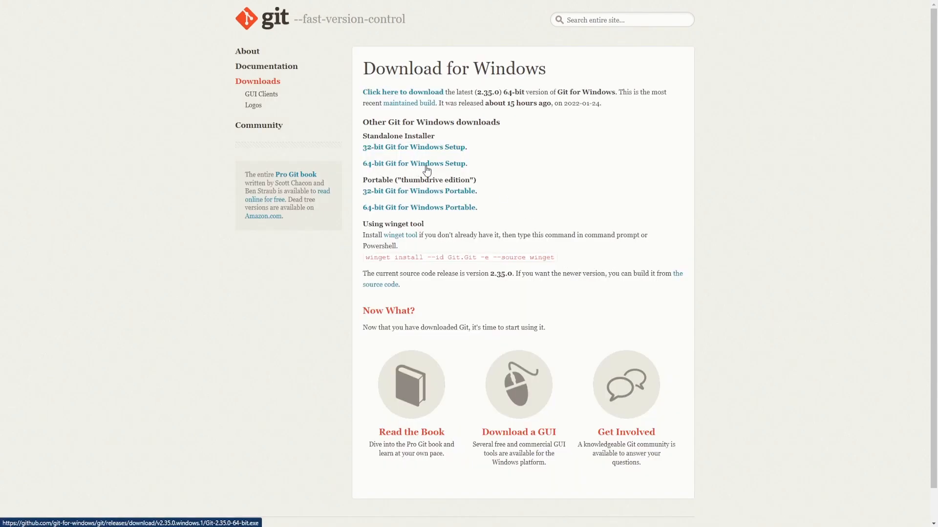
{"action": "left_click", "coordinate": [414, 164]}
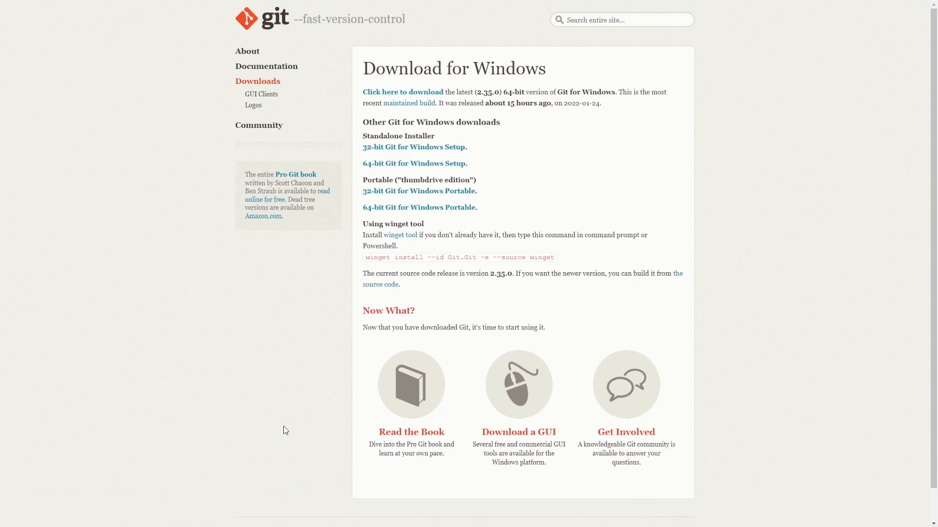
{"action": "left_click", "coordinate": [402, 92]}
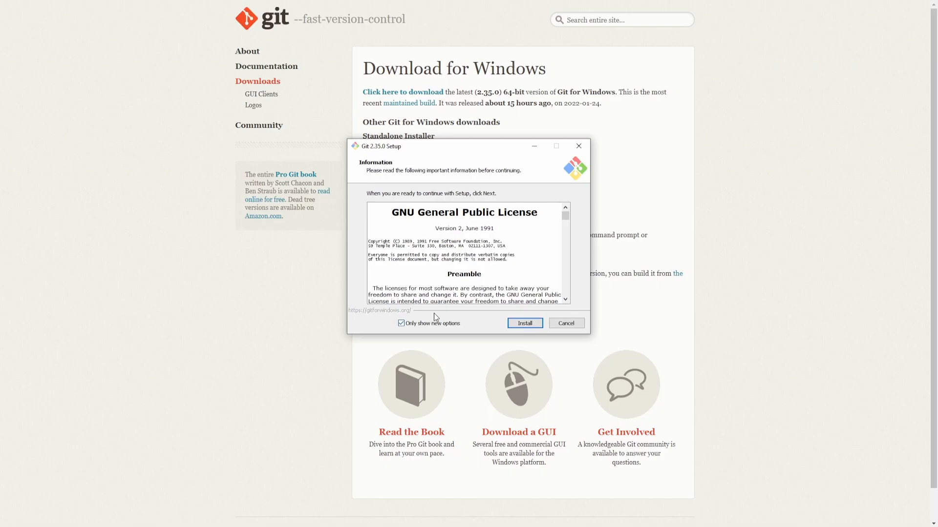
Step through Git setup defaults (Vim, OpenSSL, MinTTY), then cancel and exit setup.
{"action": "left_click", "coordinate": [402, 323]}
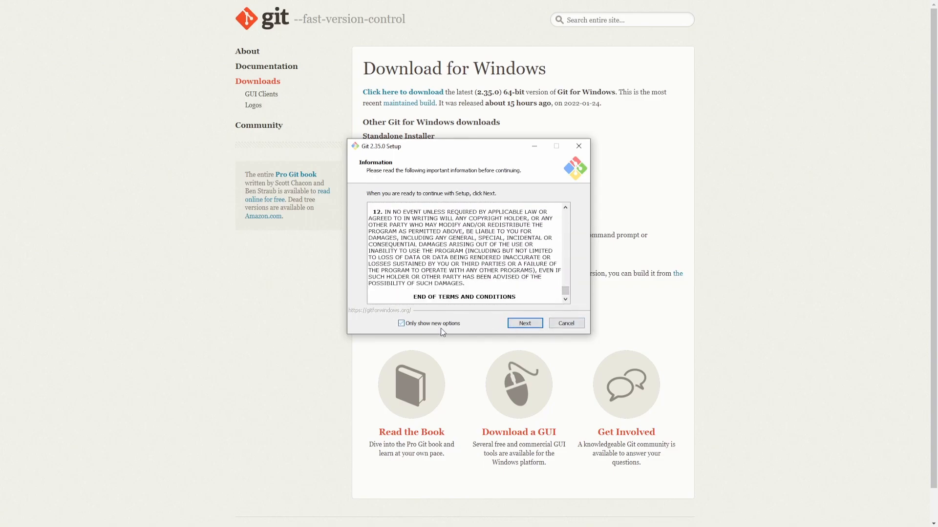
{"action": "left_click", "coordinate": [524, 323]}
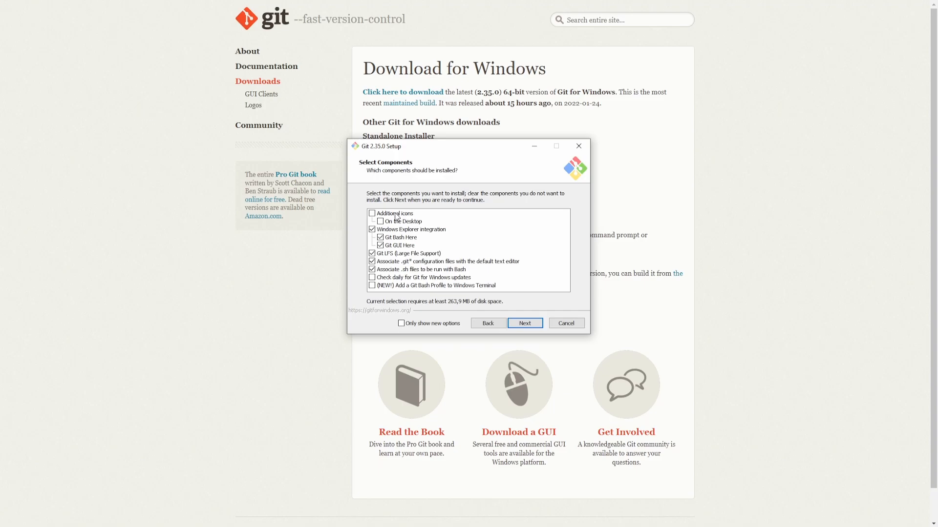
{"action": "left_click", "coordinate": [523, 323]}
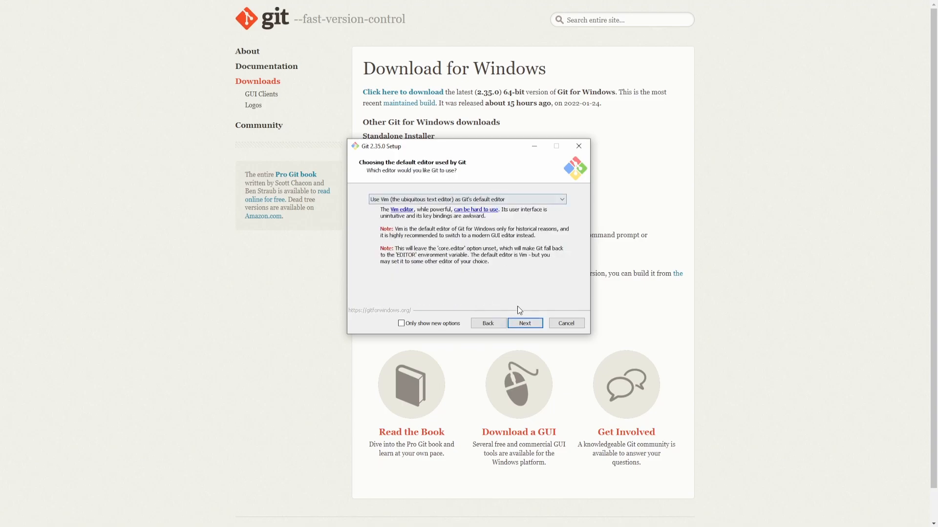
{"action": "left_click", "coordinate": [524, 323]}
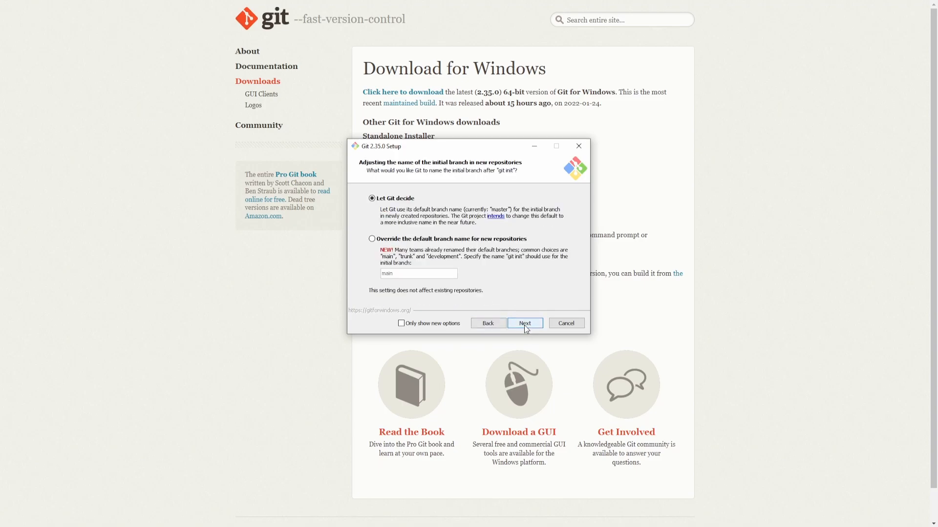
{"action": "left_click", "coordinate": [524, 323]}
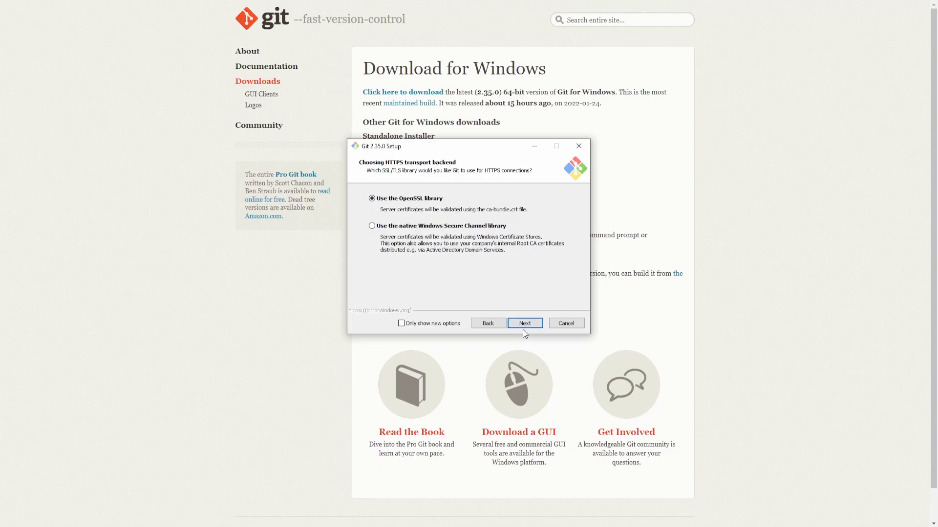
{"action": "left_click", "coordinate": [523, 323]}
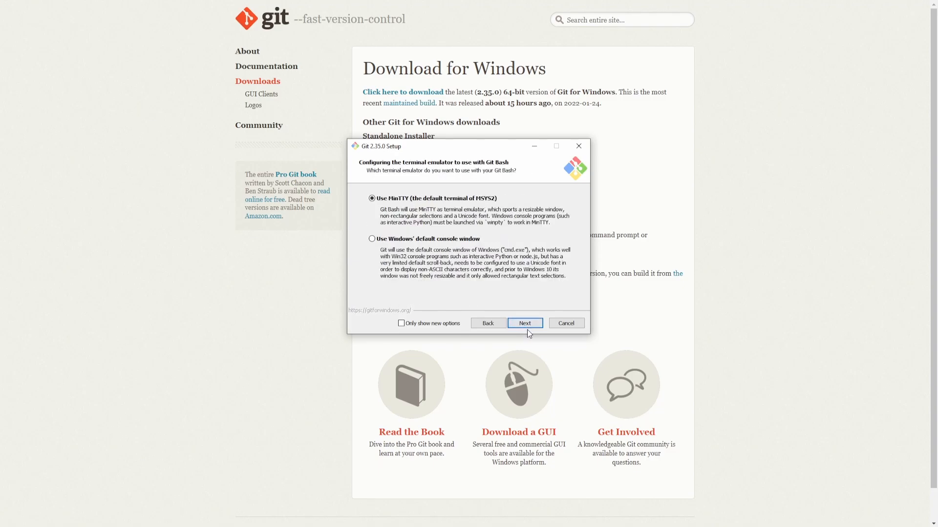
{"action": "left_click", "coordinate": [524, 323]}
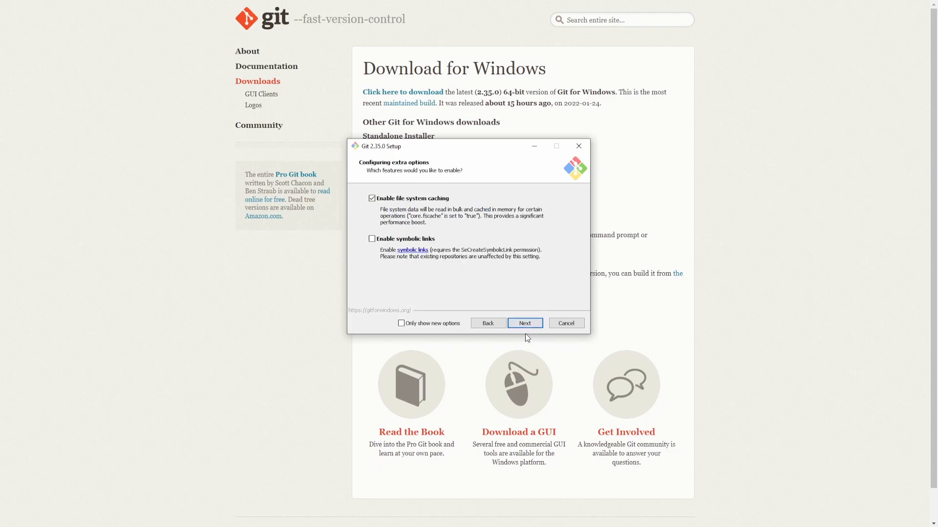
{"action": "left_click", "coordinate": [565, 323]}
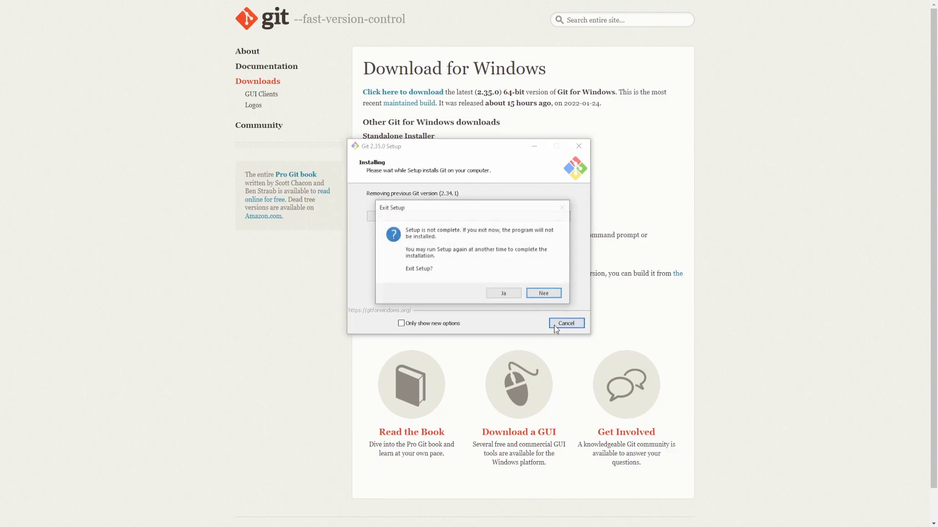
{"action": "left_click", "coordinate": [502, 293]}
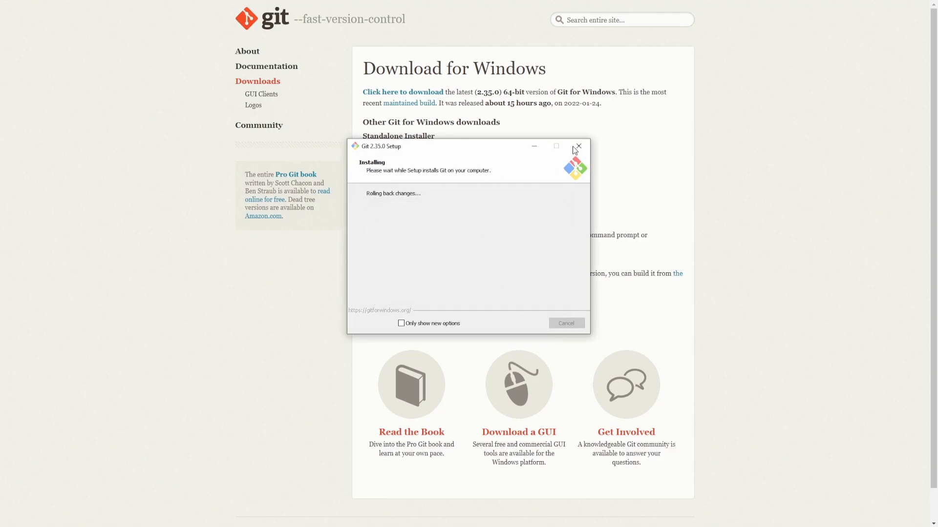
{"action": "left_click", "coordinate": [578, 147]}
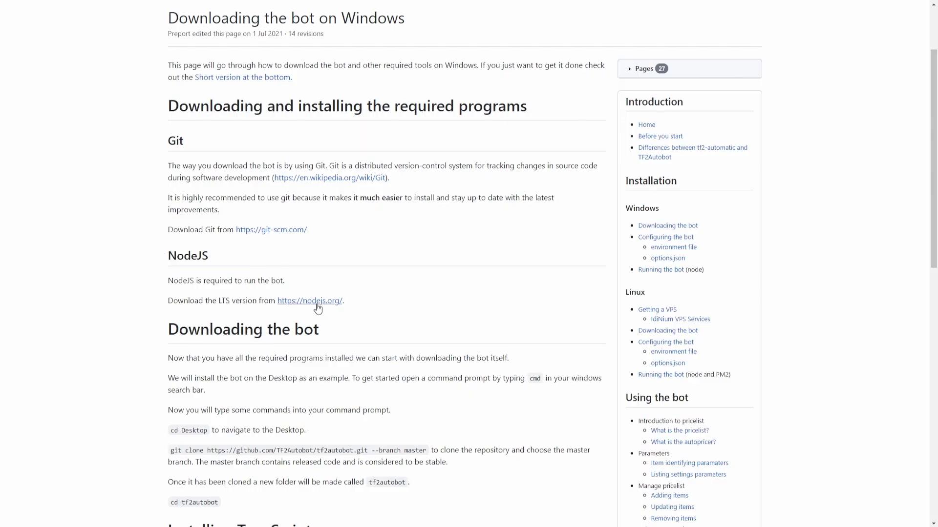
Download the Node.js 16.13.2 LTS installer from nodejs.org and launch it.
{"action": "left_click", "coordinate": [309, 301]}
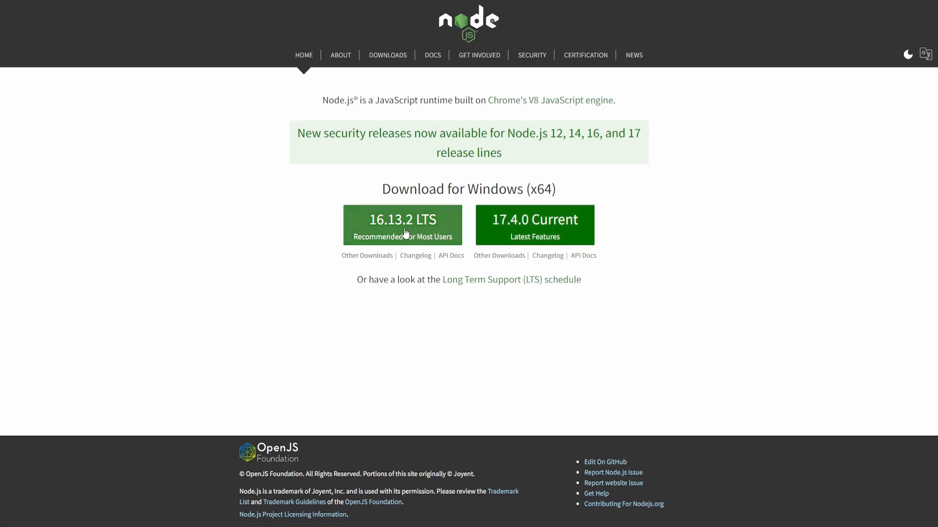
{"action": "left_click", "coordinate": [402, 225]}
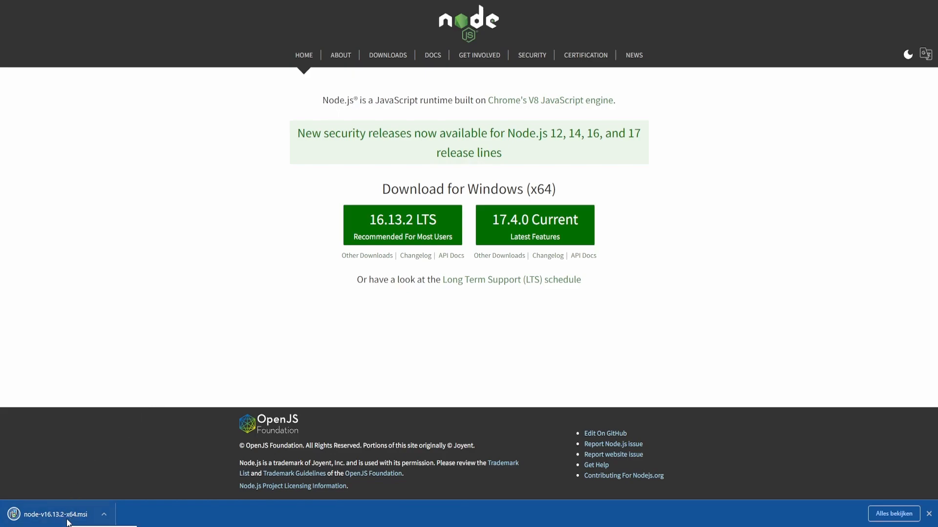
{"action": "mouse_move", "coordinate": [93, 464]}
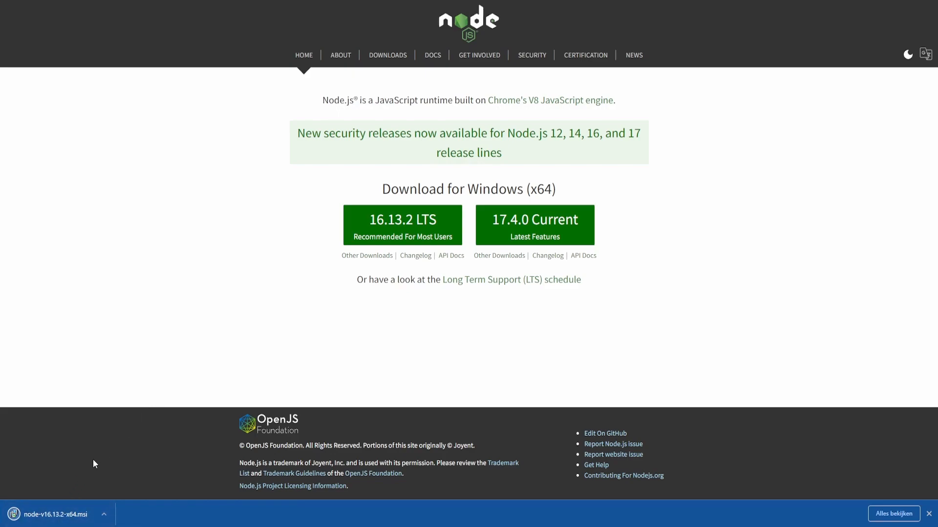
{"action": "left_click", "coordinate": [55, 514]}
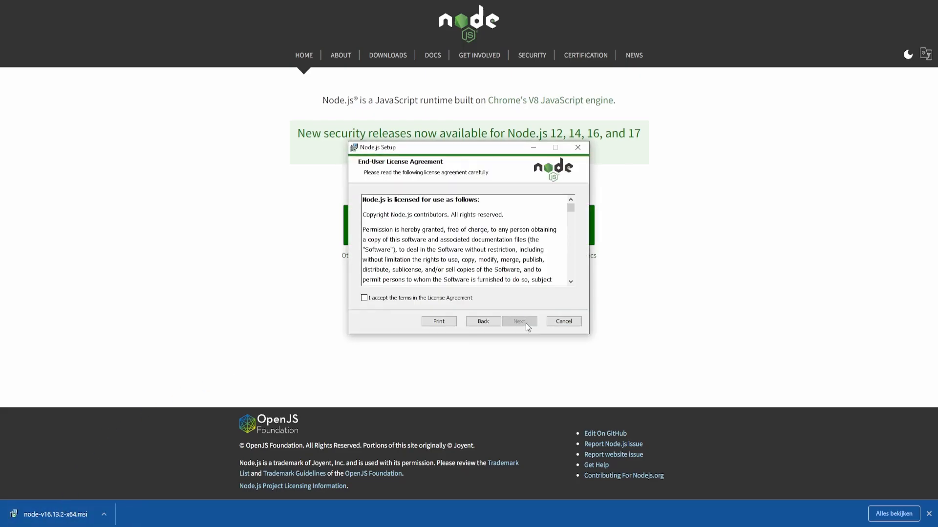
Accept the license, install Node.js to D:\NodeJS\ with default features, and finish the wizard.
{"action": "left_click", "coordinate": [364, 298]}
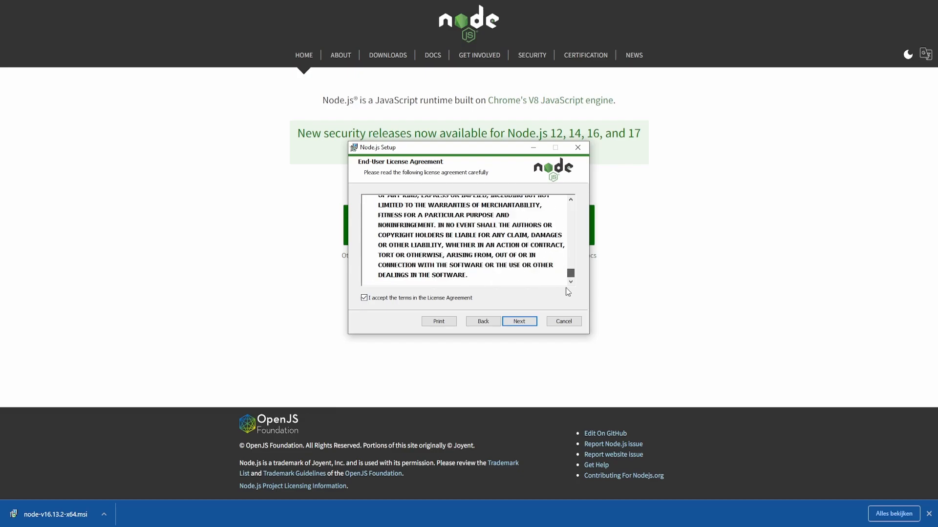
{"action": "left_click", "coordinate": [518, 322]}
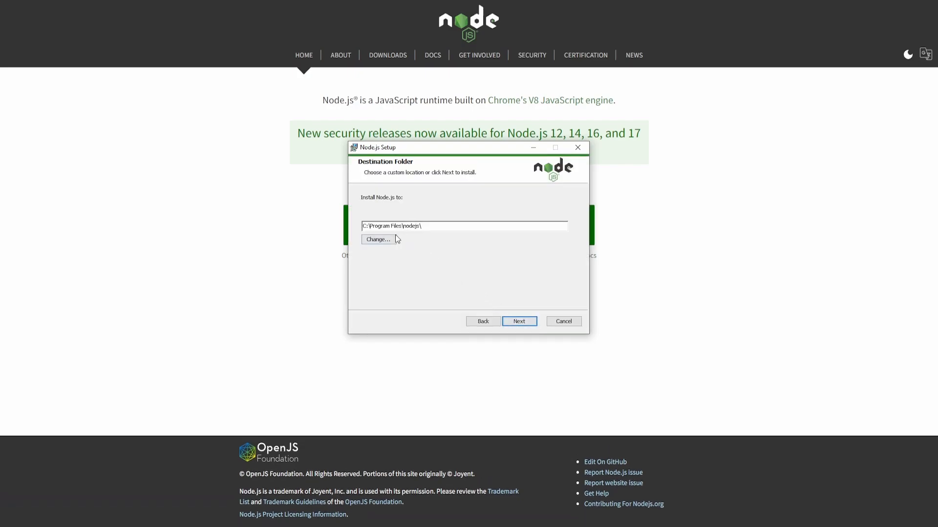
{"action": "left_click", "coordinate": [378, 239]}
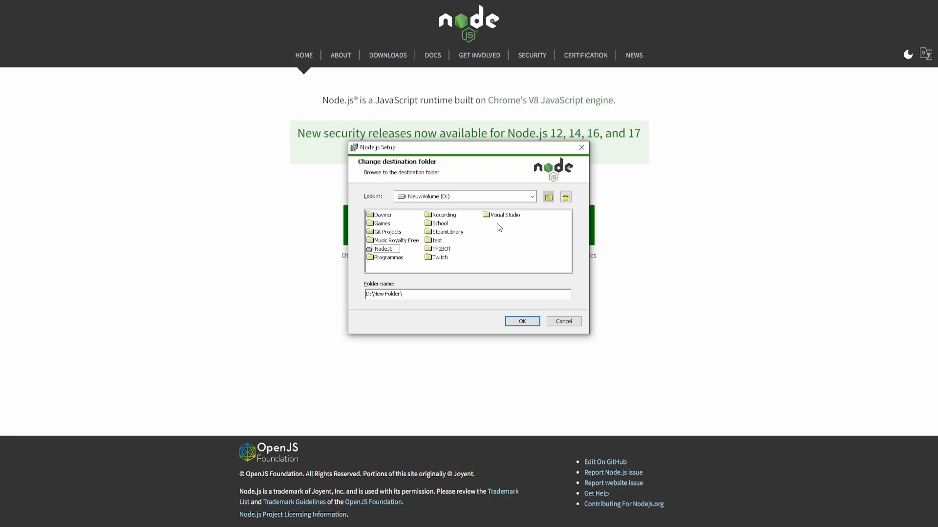
{"action": "left_click", "coordinate": [522, 322]}
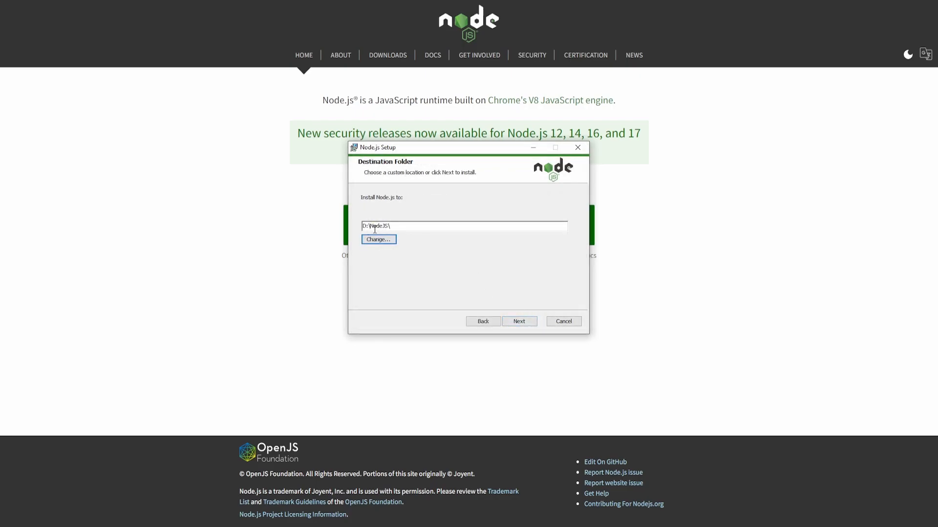
{"action": "left_click", "coordinate": [517, 321]}
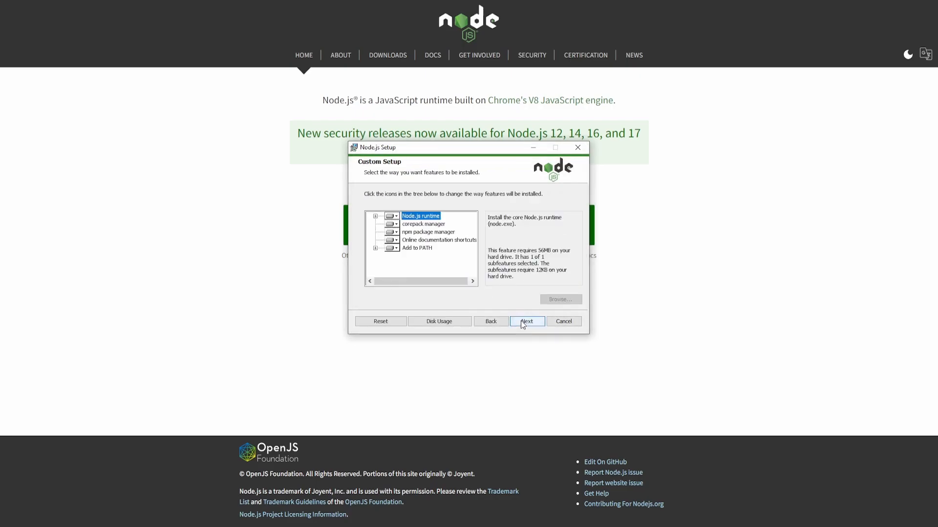
{"action": "left_click", "coordinate": [526, 321]}
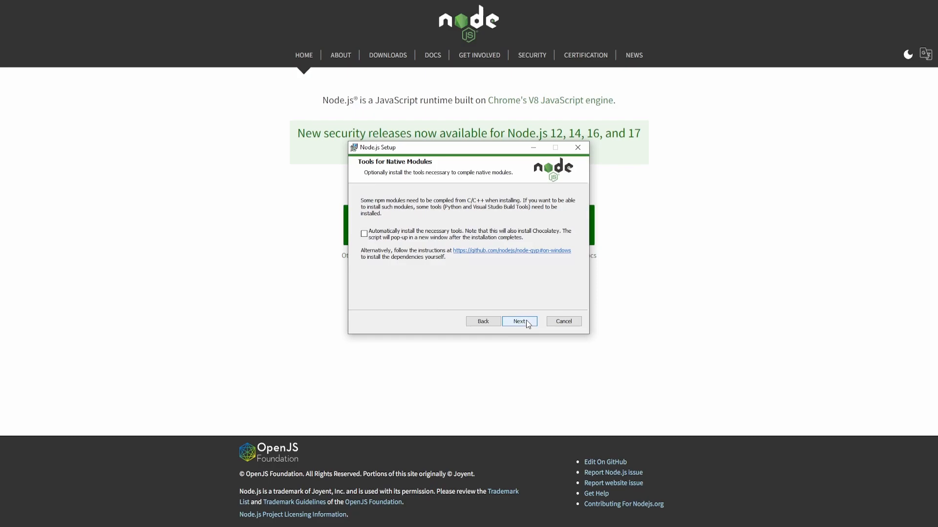
{"action": "left_click", "coordinate": [518, 321]}
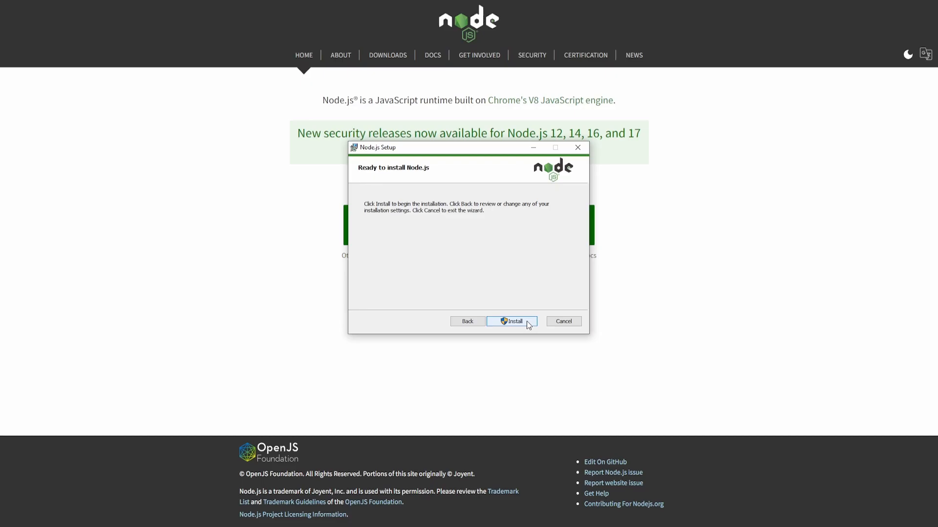
{"action": "left_click", "coordinate": [512, 321]}
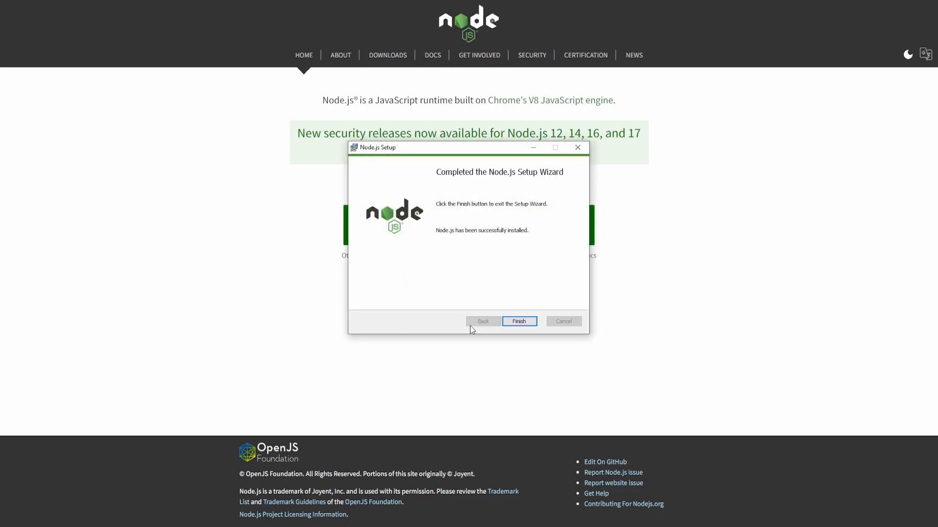
{"action": "left_click", "coordinate": [518, 321]}
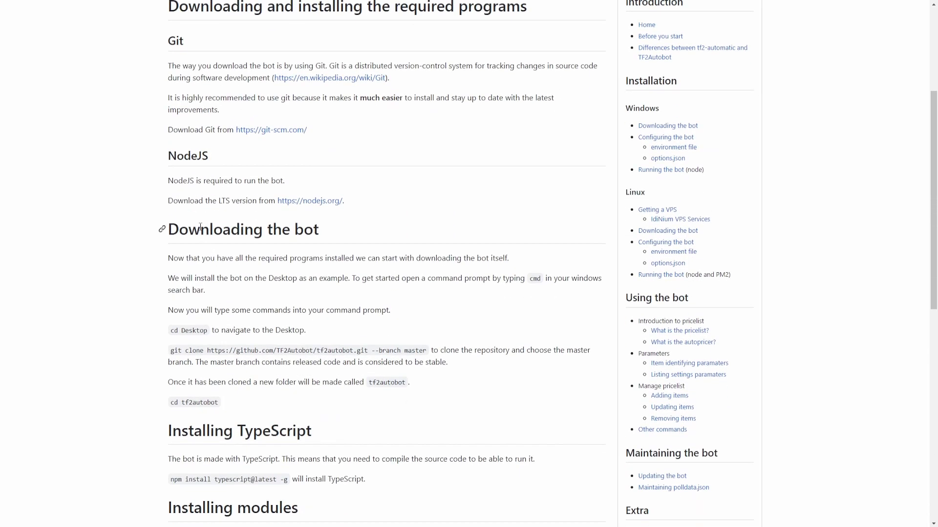
Open Git Bash in D:\TF2BOT and select the wiki's short-version git clone command.
{"action": "scroll", "scroll_direction": "down", "scroll_amount": 3}
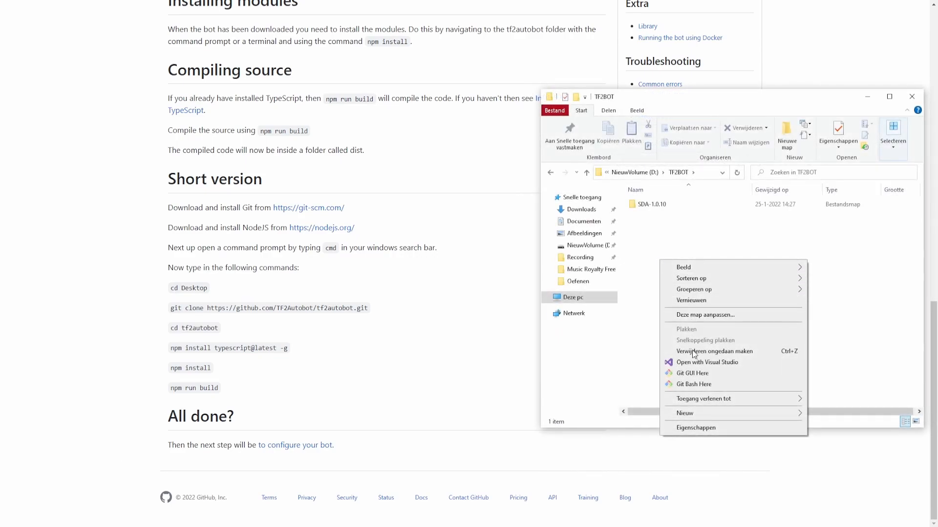
{"action": "left_click", "coordinate": [693, 384]}
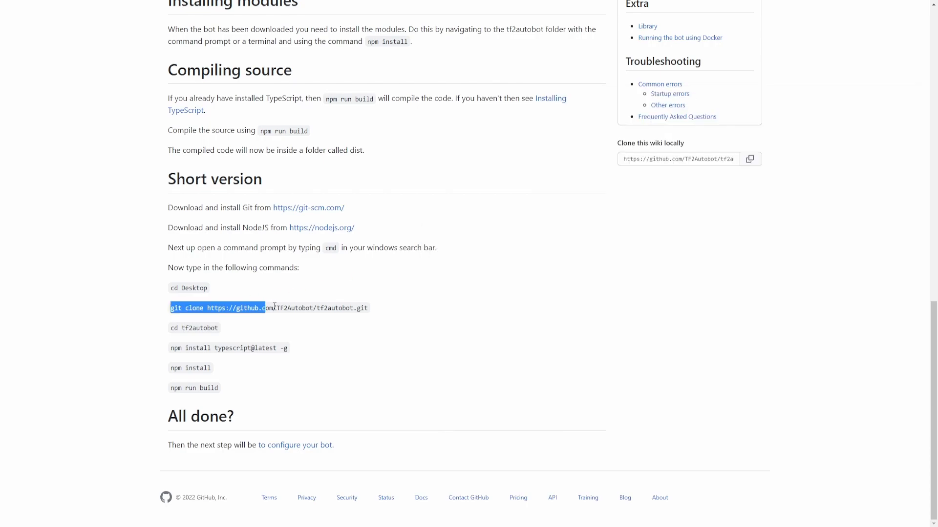
{"action": "left_click_drag", "start_coordinate": [273, 307], "coordinate": [369, 307]}
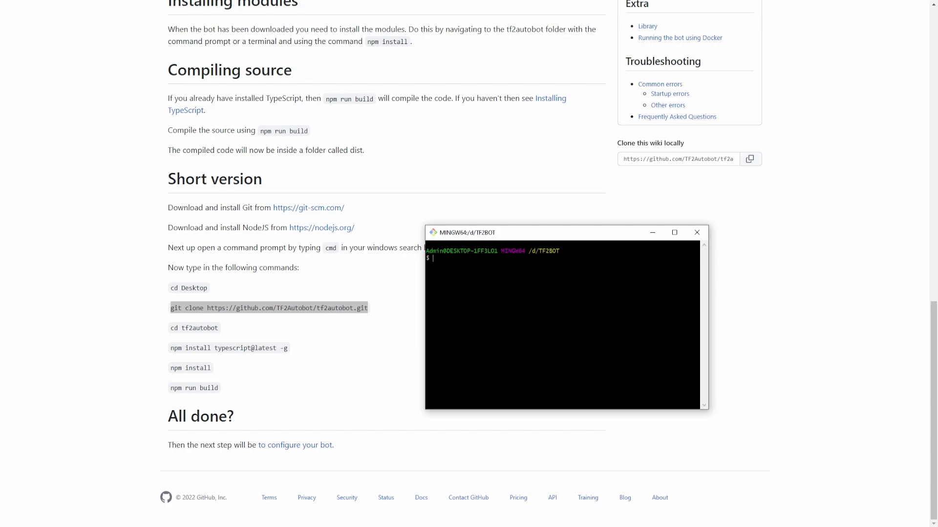
Clone tf2autobot, cd into it, install TypeScript globally, then run npm install and npm run build.
{"action": "type", "text": "git clone https://github.com/TF2Autobot/tf2autobot.git"}
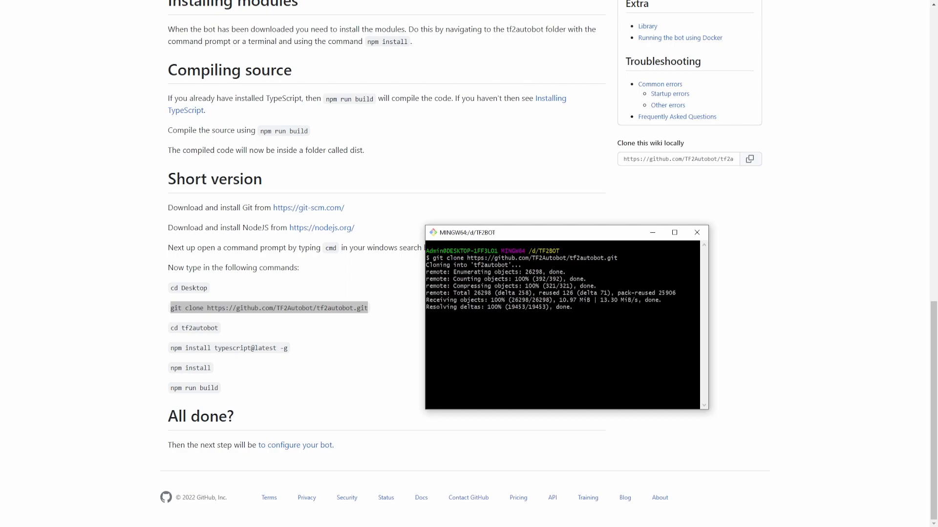
{"action": "type", "text": "c"}
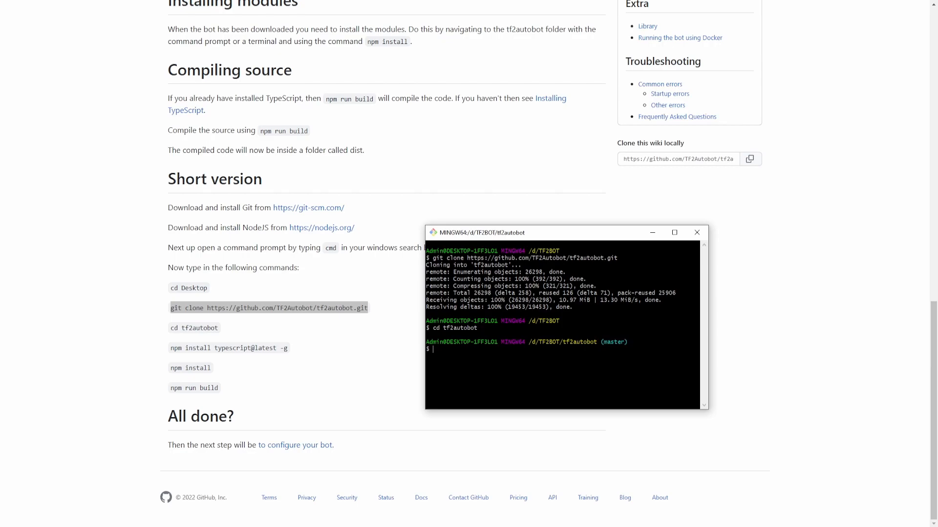
{"action": "type", "text": "npm install typesc"}
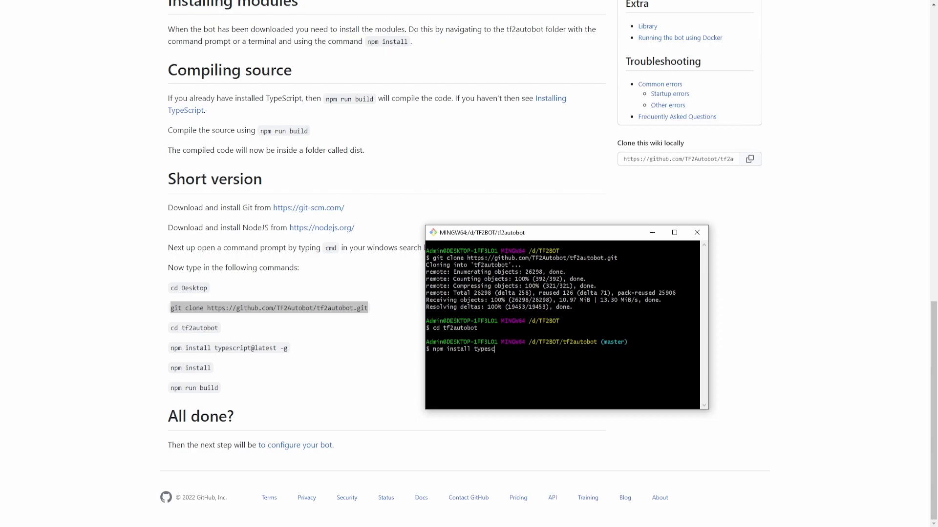
{"action": "type", "text": "ript@l"}
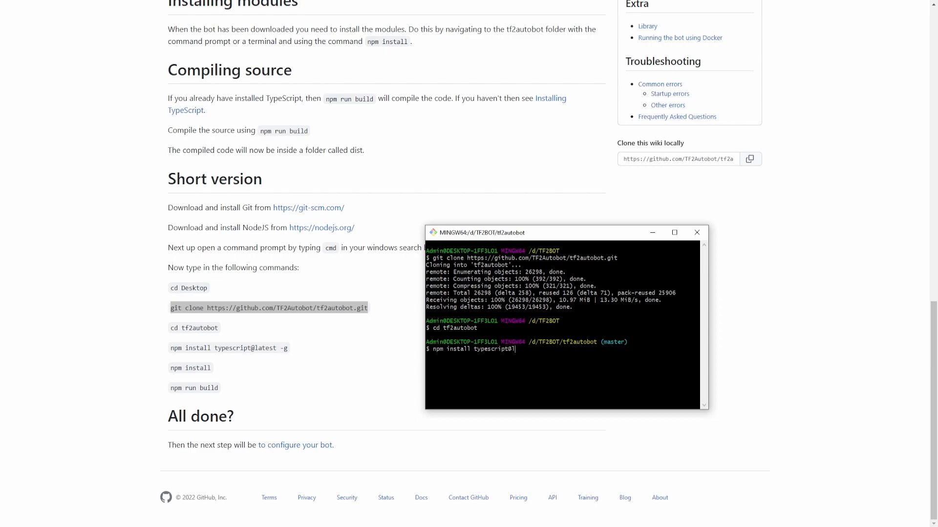
{"action": "type", "text": "atest -g"}
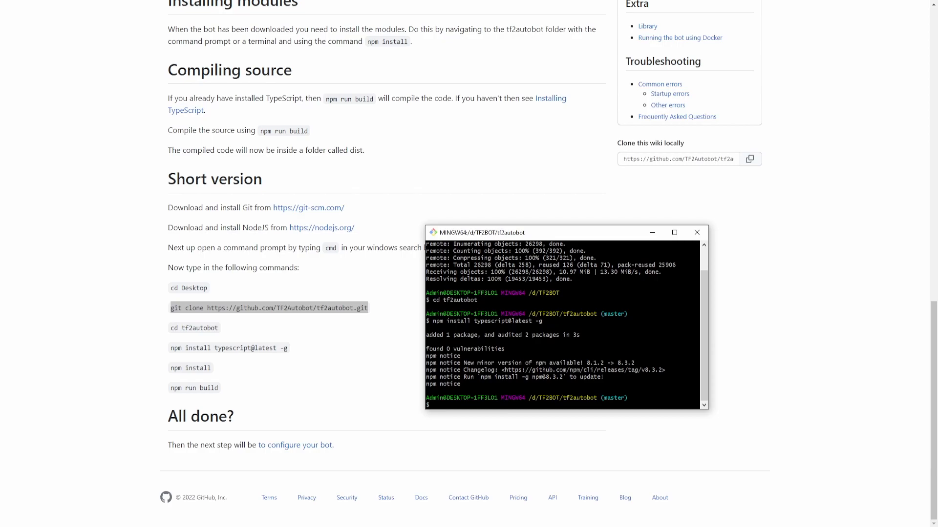
{"action": "type", "text": "npm inst"}
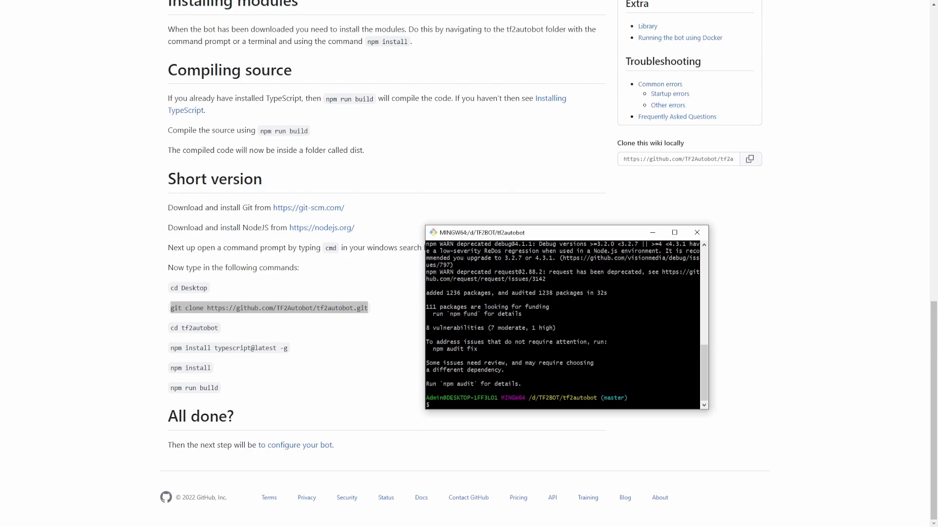
{"action": "type", "text": "npm run build"}
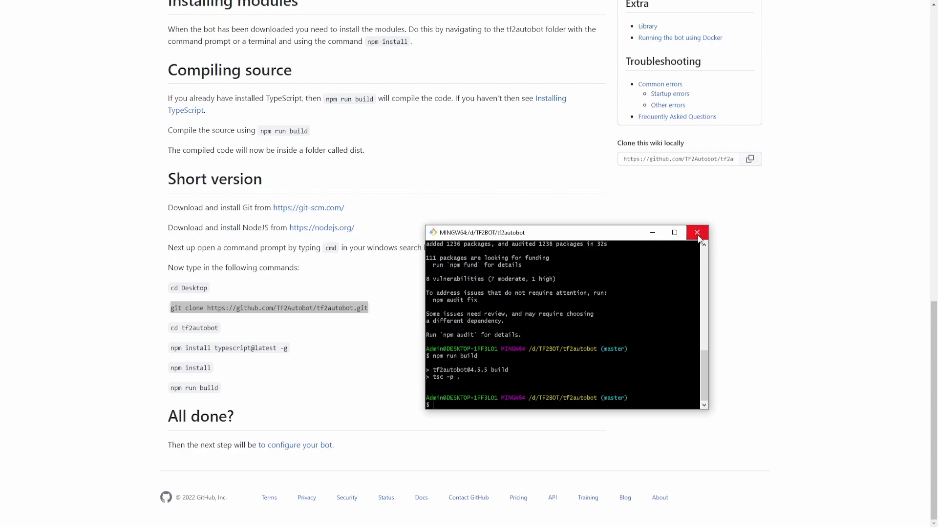
Close Git Bash and open the wiki's Running the bot on Linux page.
{"action": "left_click", "coordinate": [296, 445]}
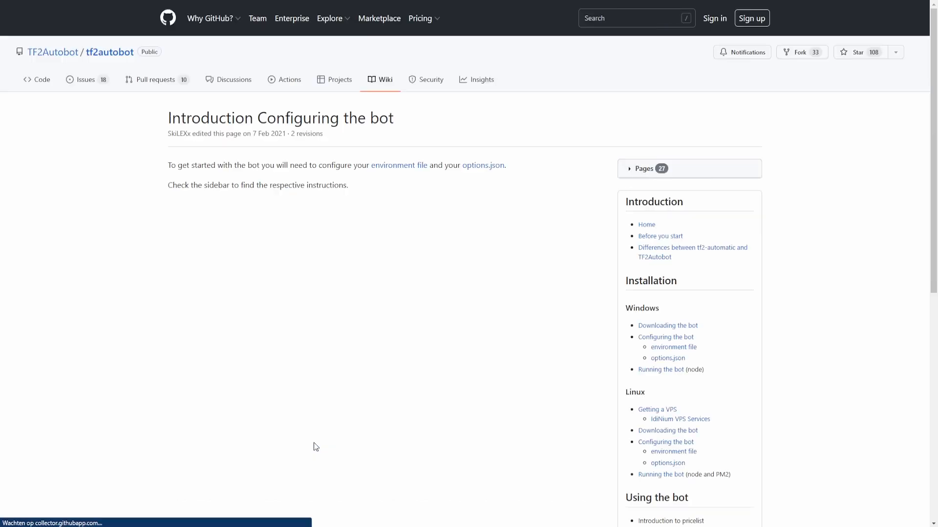
{"action": "left_click_drag", "start_coordinate": [170, 165], "coordinate": [348, 184]}
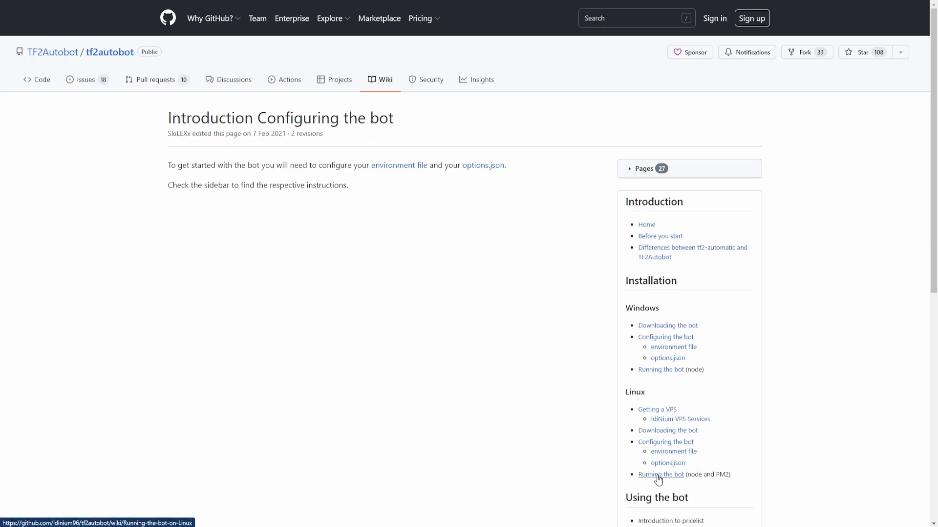
{"action": "left_click", "coordinate": [661, 474]}
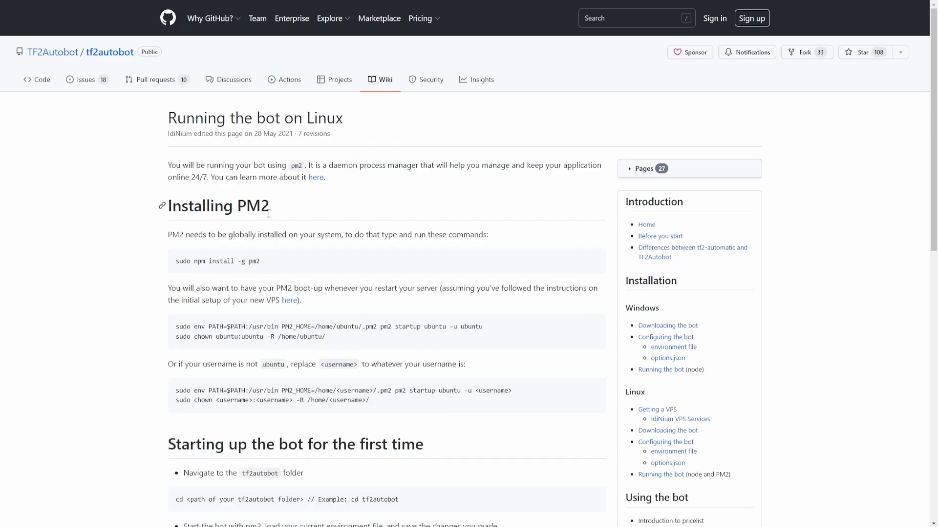
{"action": "scroll", "scroll_direction": "down", "scroll_amount": 3}
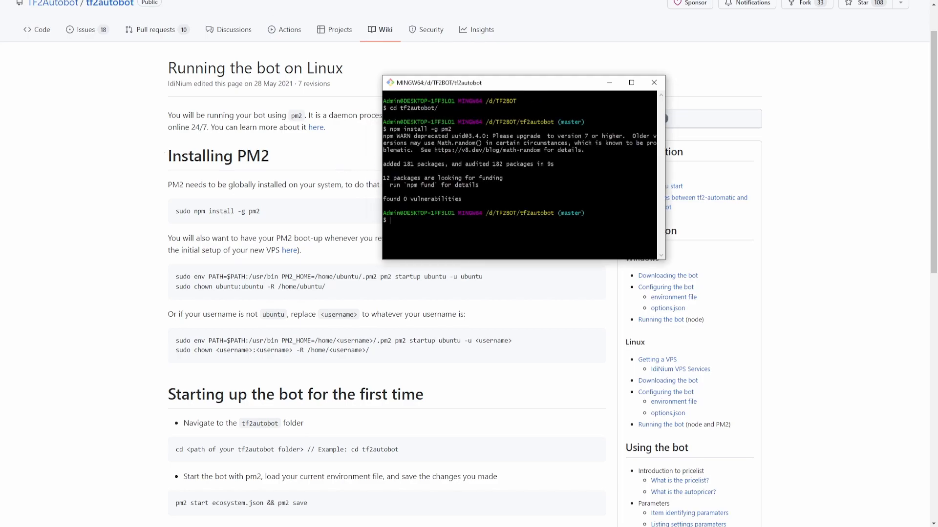
{"action": "mouse_move", "coordinate": [342, 202]}
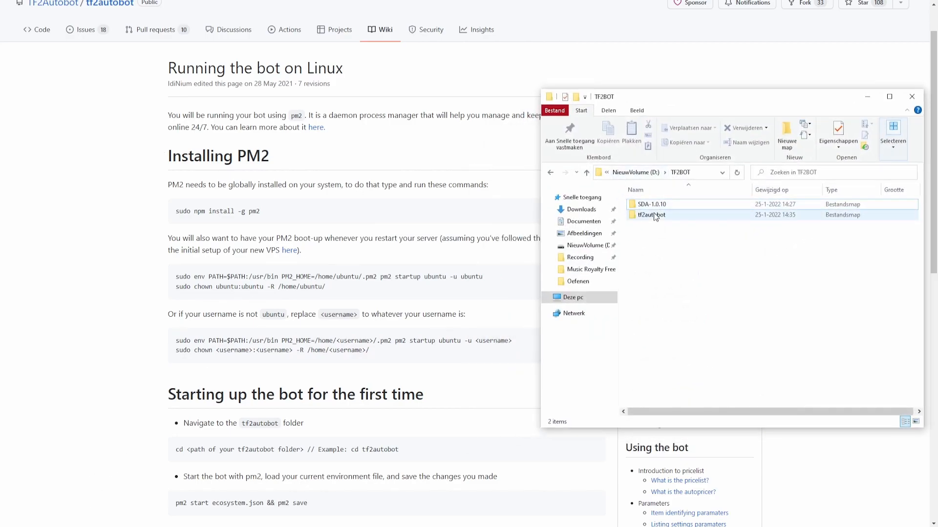
Open the tf2autobot folder and copy the template.ecosystem file.
{"action": "left_click", "coordinate": [650, 215]}
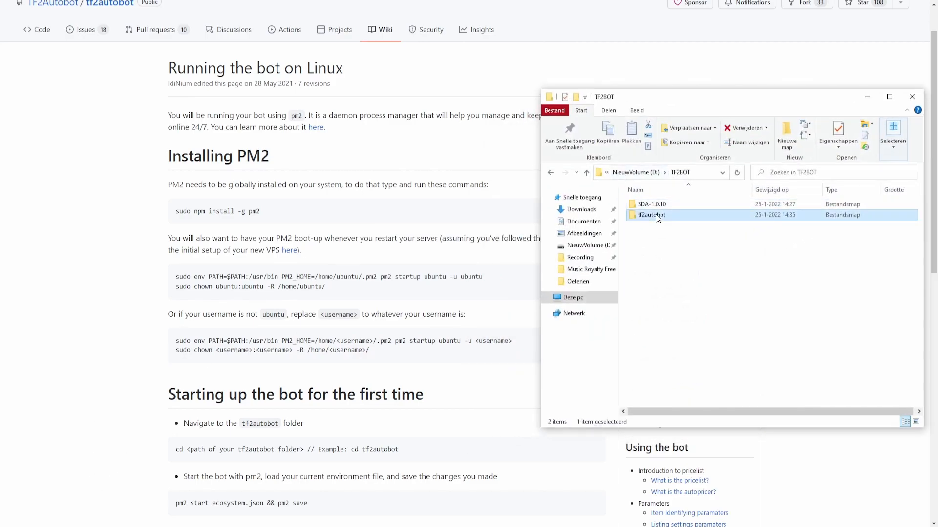
{"action": "double_click", "coordinate": [650, 215]}
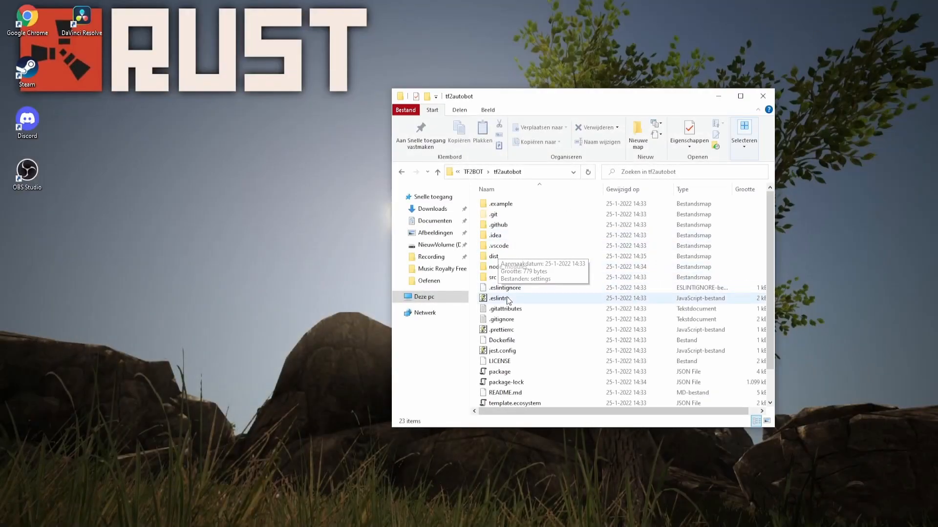
{"action": "scroll", "scroll_direction": "down", "scroll_amount": 3}
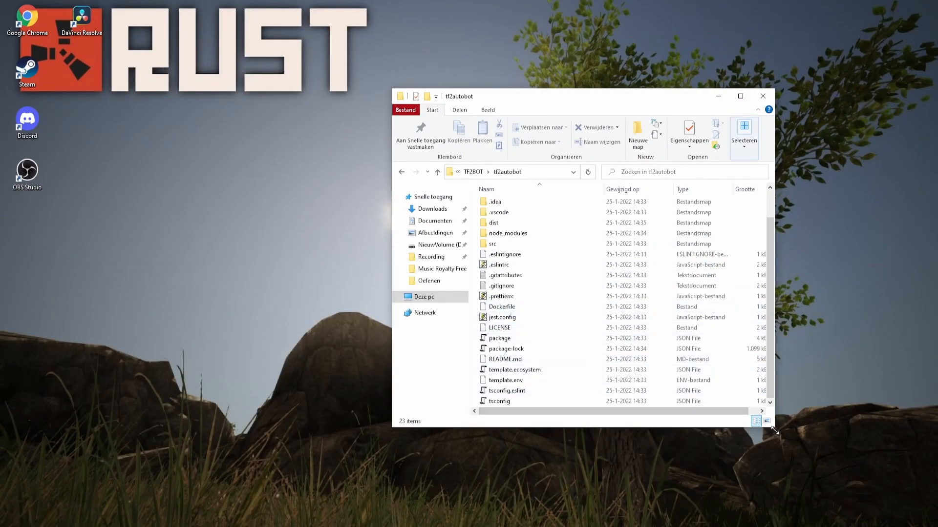
{"action": "left_click", "coordinate": [514, 403]}
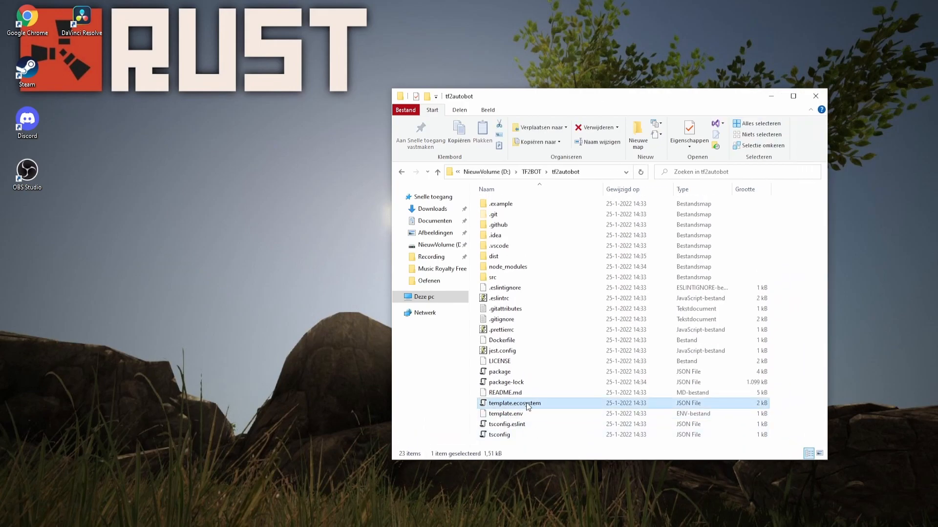
{"action": "right_click", "coordinate": [513, 403]}
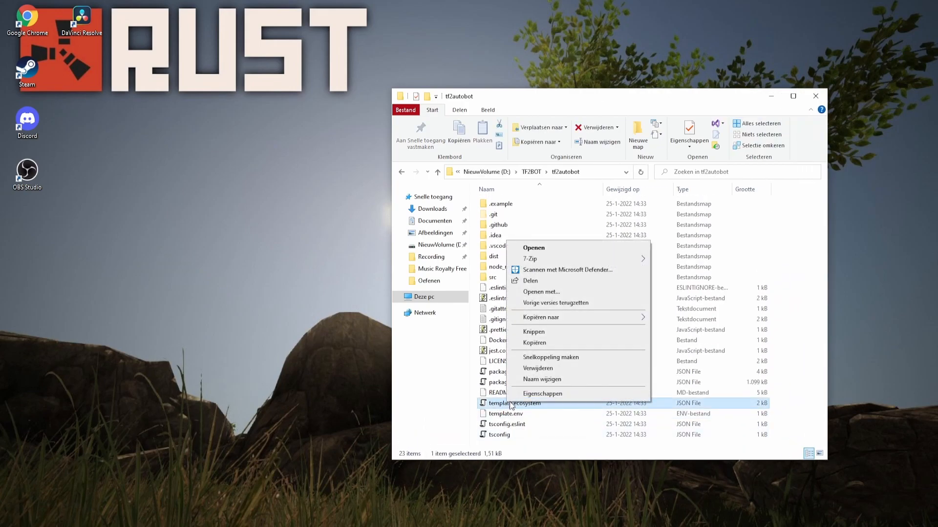
{"action": "left_click", "coordinate": [510, 446]}
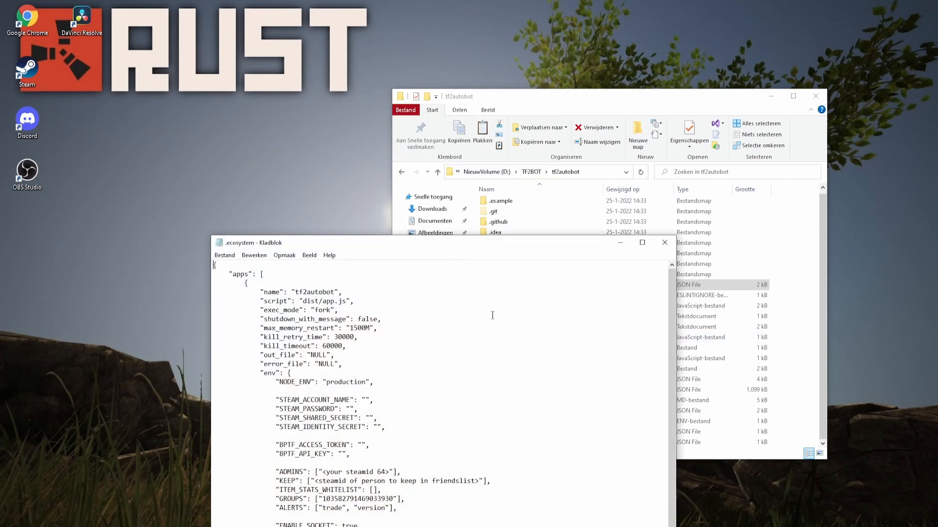
{"action": "left_click_drag", "start_coordinate": [419, 242], "coordinate": [237, 49]}
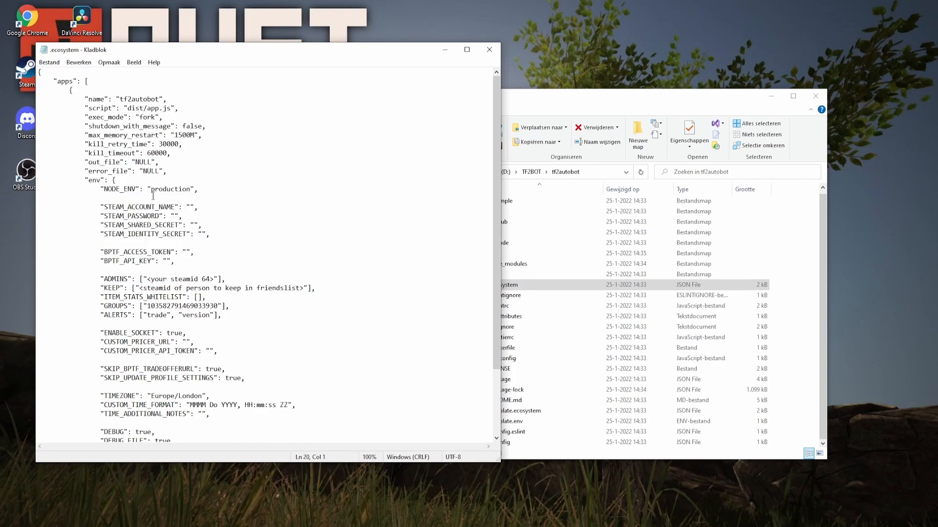
{"action": "scroll", "scroll_direction": "down", "scroll_amount": 3}
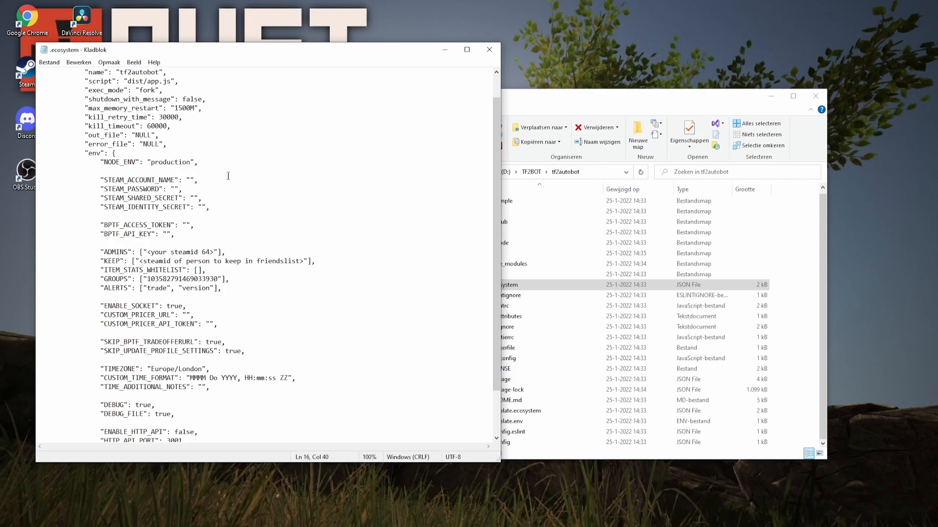
{"action": "type", "text": "Spud"}
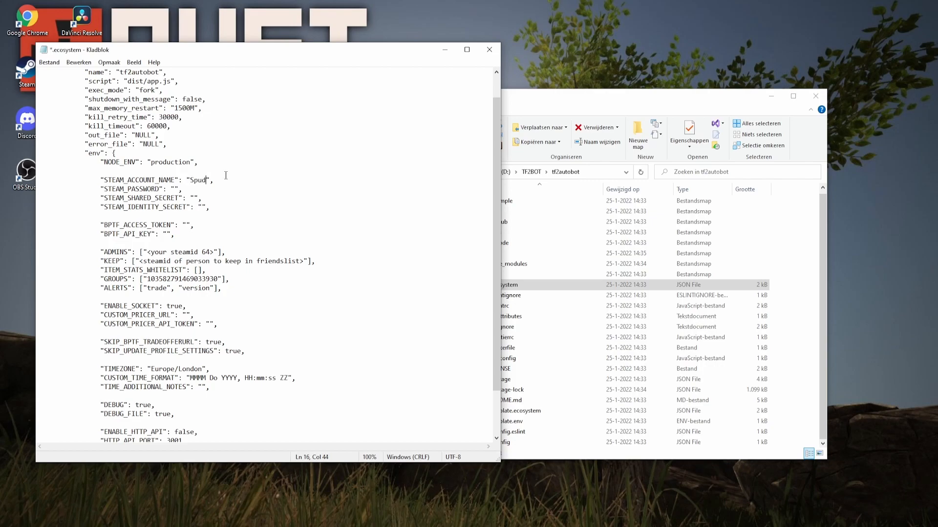
{"action": "type", "text": "password"}
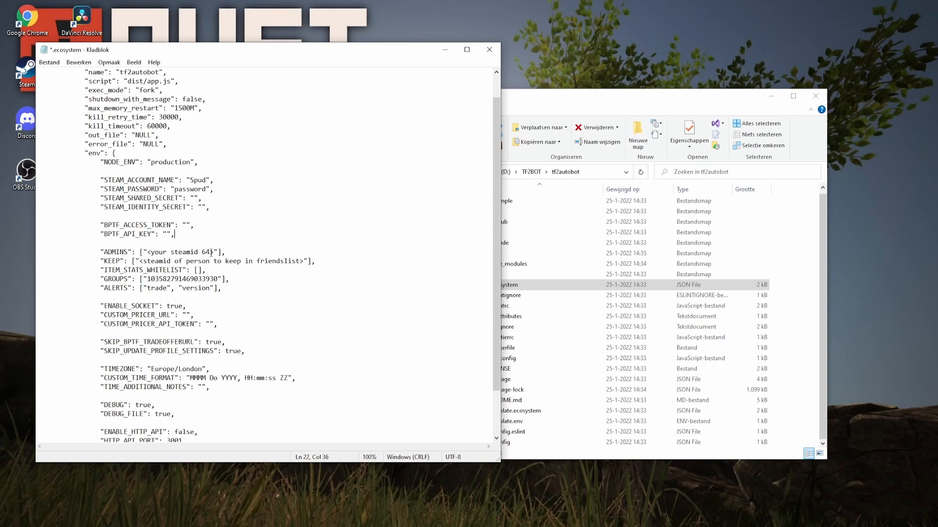
Set ADMINS and KEEP to 777, then save and close Notepad.
{"action": "double_click", "coordinate": [179, 252]}
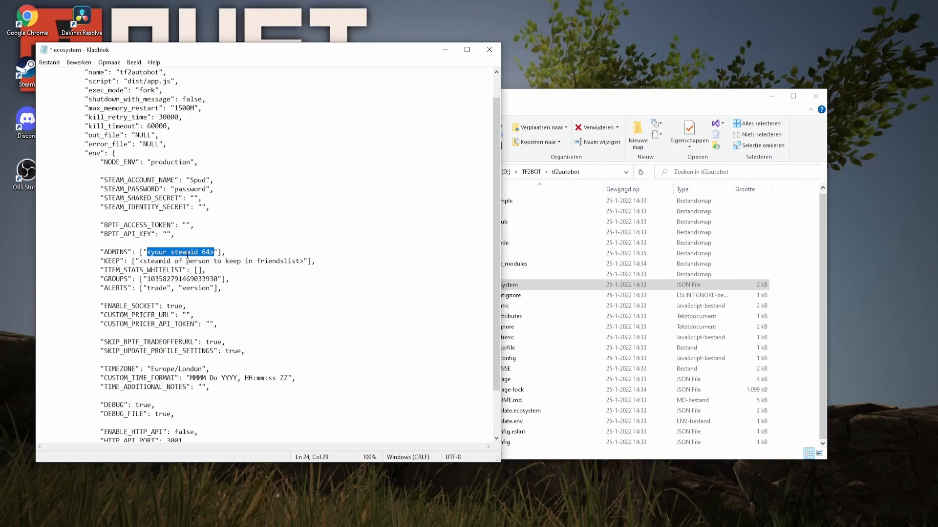
{"action": "type", "text": "777\"],"}
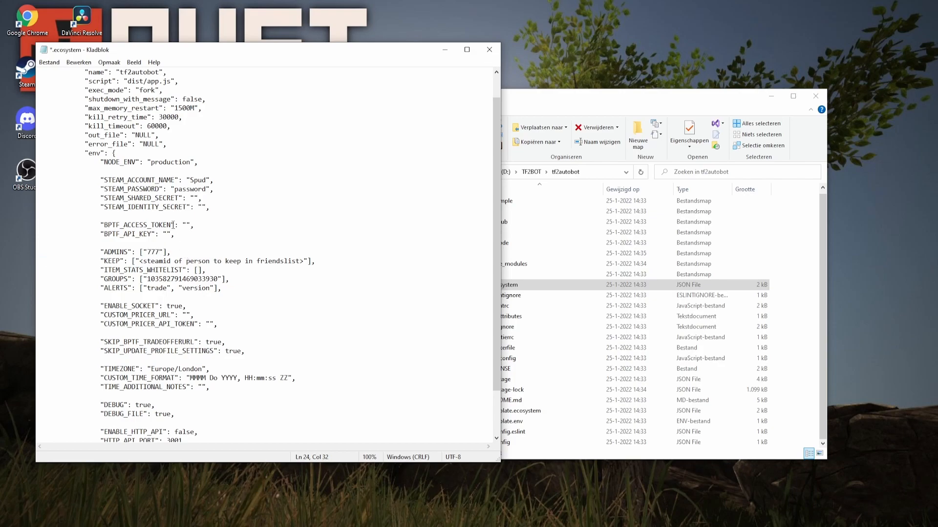
{"action": "left_click_drag", "start_coordinate": [137, 261], "coordinate": [211, 261]}
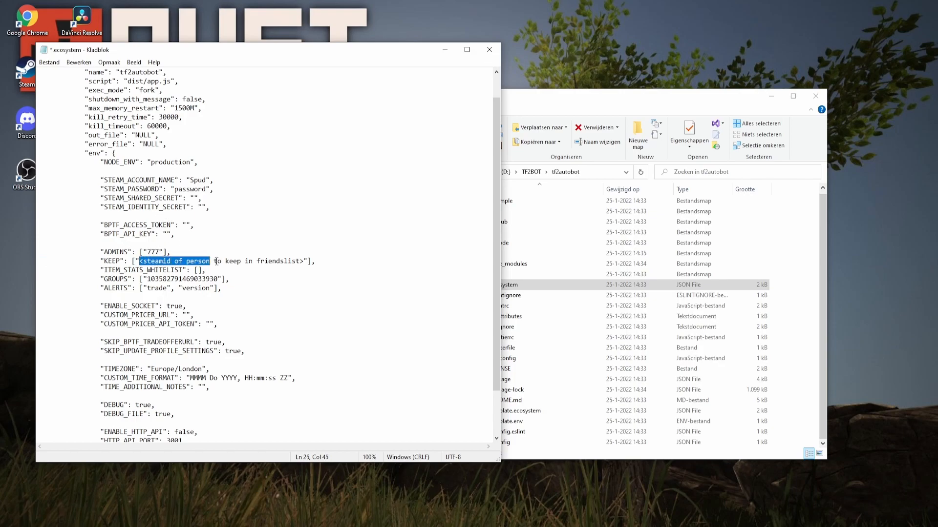
{"action": "type", "text": "77\"],"}
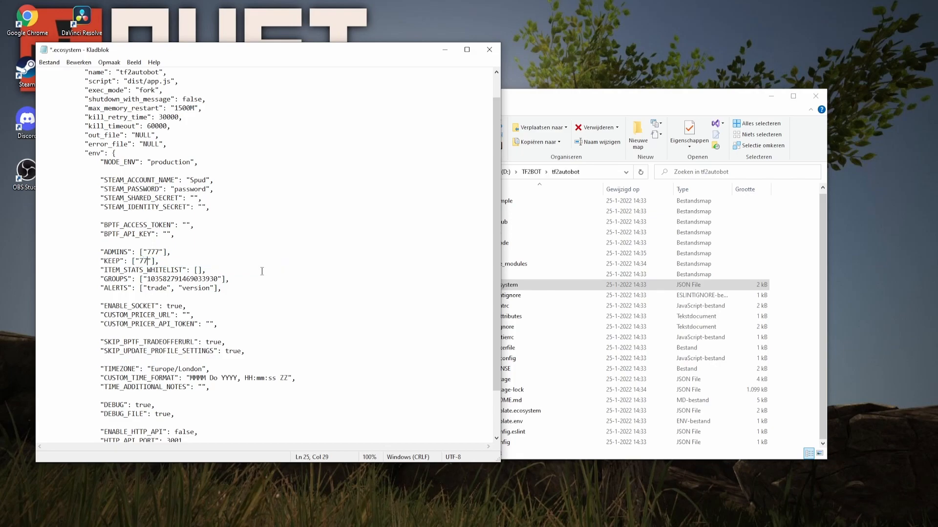
{"action": "type", "text": "7"}
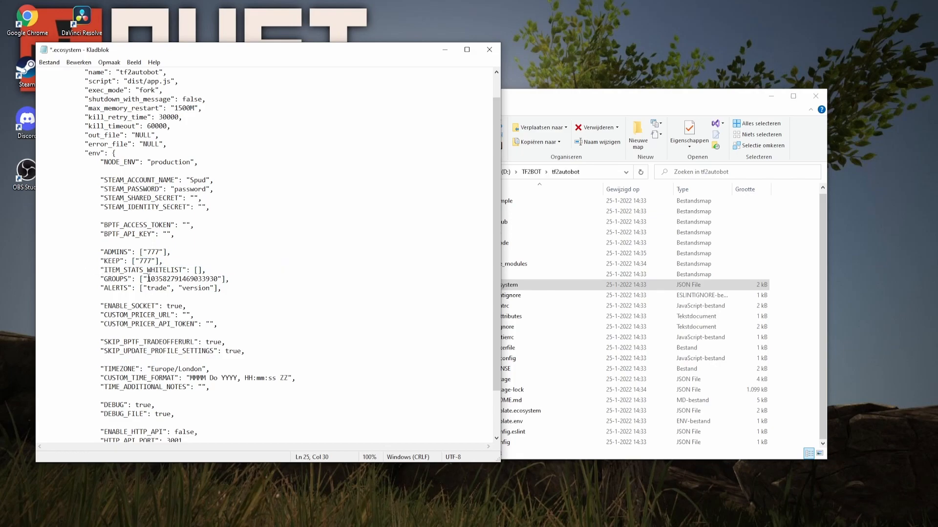
{"action": "left_click", "coordinate": [223, 288]}
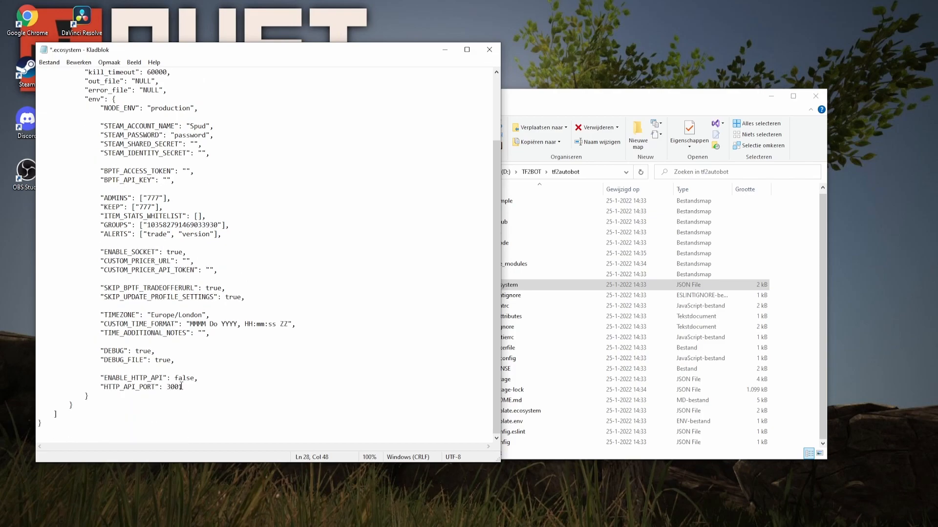
{"action": "left_click", "coordinate": [49, 62]}
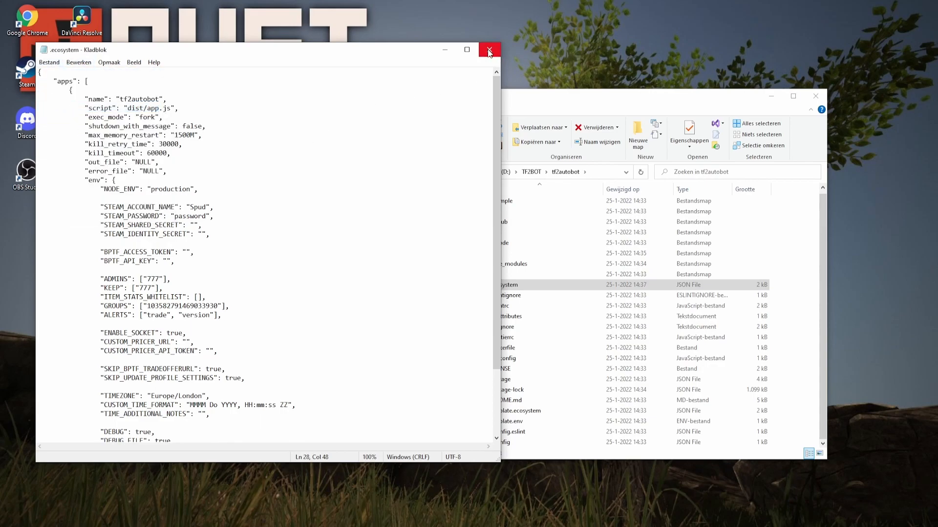
{"action": "left_click", "coordinate": [489, 50]}
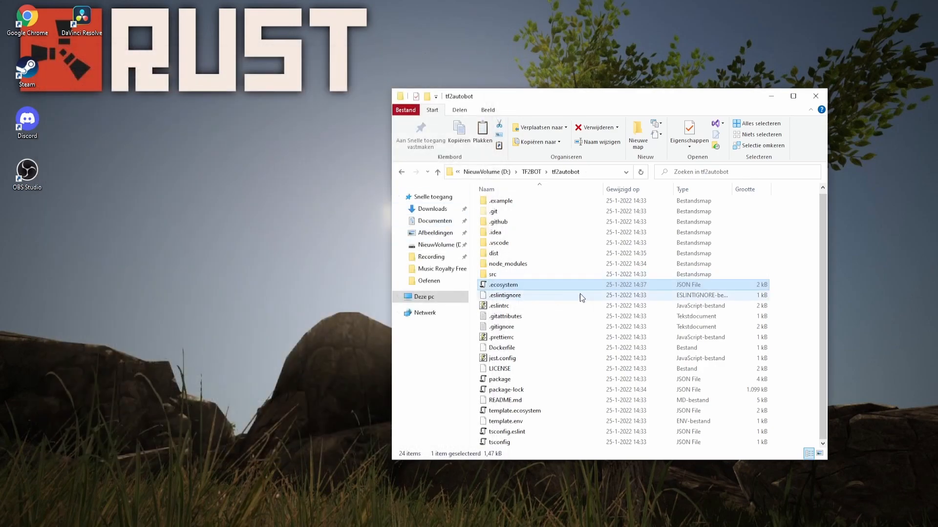
{"action": "mouse_move", "coordinate": [573, 298]}
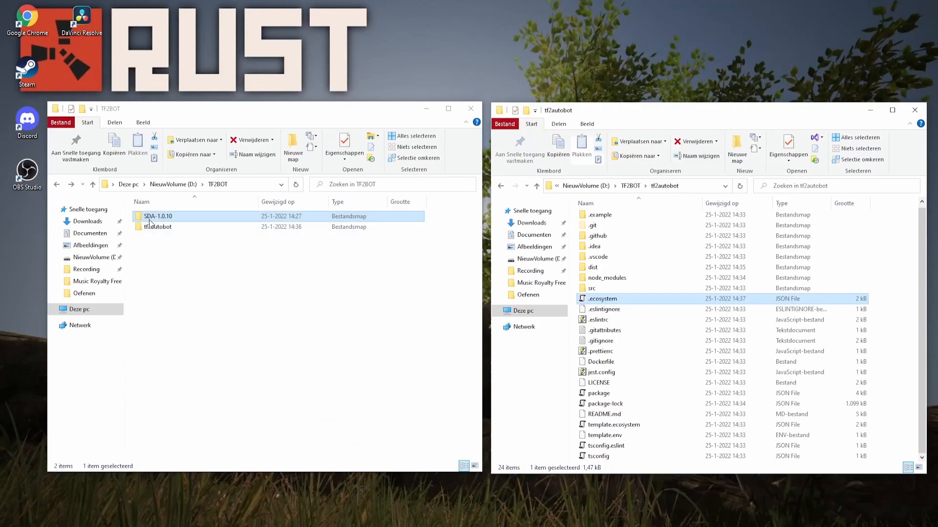
Browse into the SDA-1.0.10 folder and its maFiles subfolder.
{"action": "double_click", "coordinate": [158, 216]}
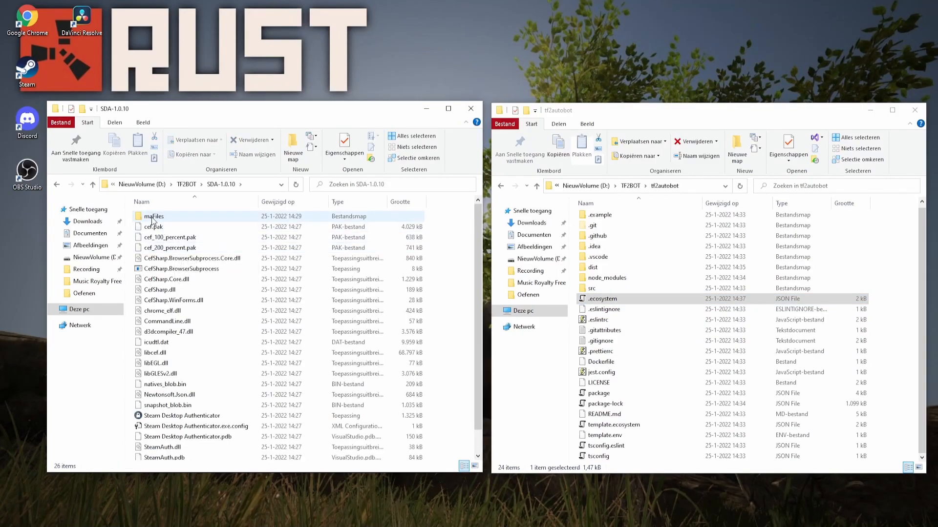
{"action": "double_click", "coordinate": [152, 216]}
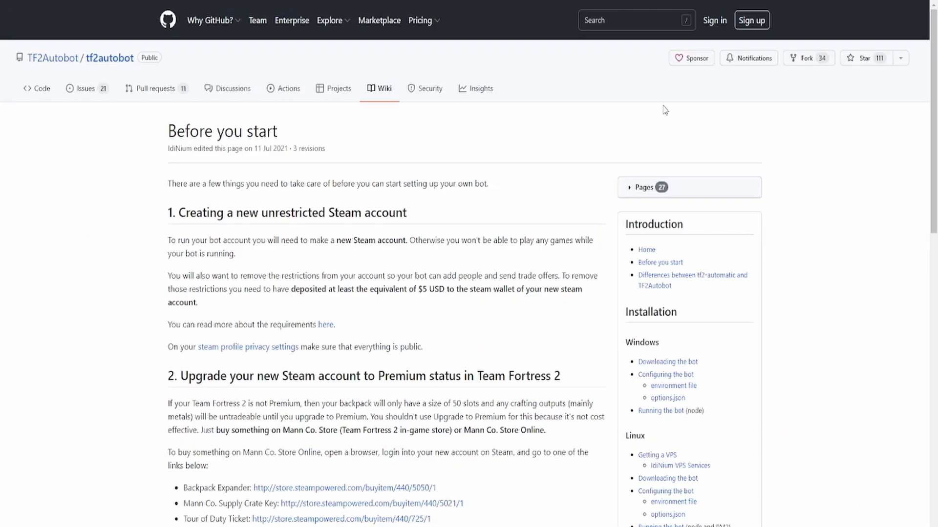
{"action": "scroll", "scroll_direction": "down", "scroll_amount": 3}
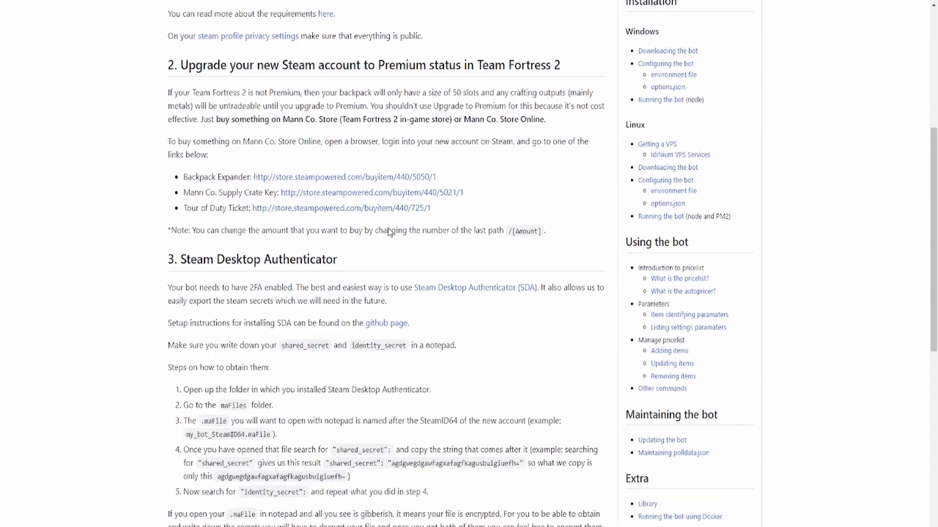
{"action": "scroll", "scroll_direction": "down", "scroll_amount": 3}
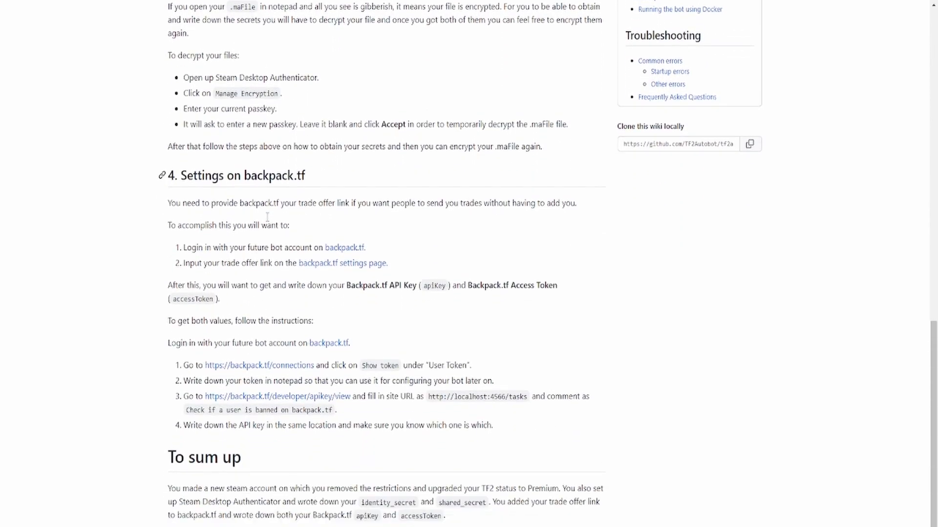
{"action": "scroll", "scroll_direction": "down", "scroll_amount": 3}
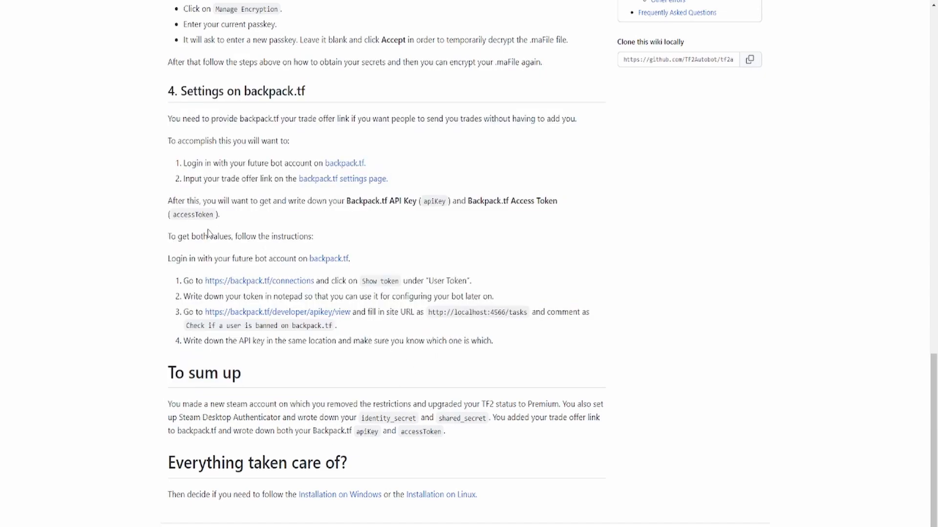
{"action": "left_click_drag", "start_coordinate": [186, 163], "coordinate": [270, 163]}
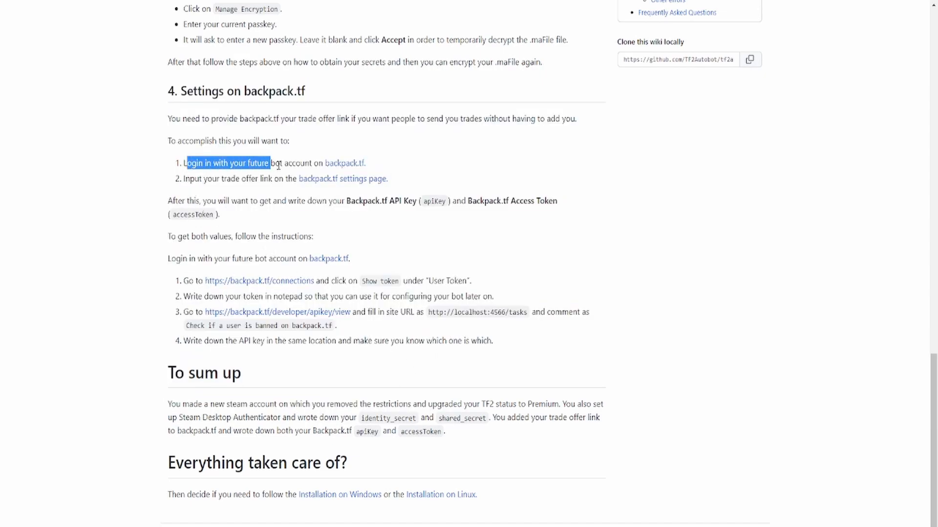
{"action": "left_click", "coordinate": [299, 179]}
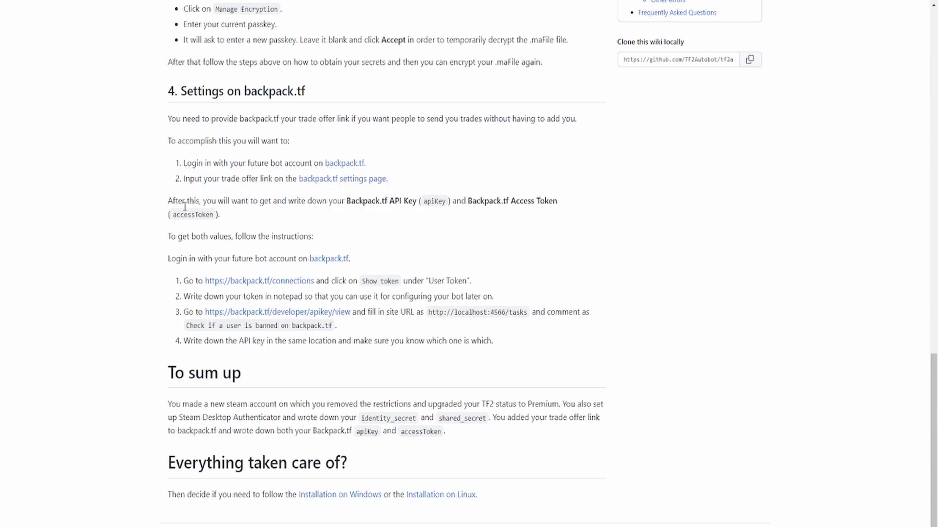
{"action": "mouse_move", "coordinate": [166, 206]}
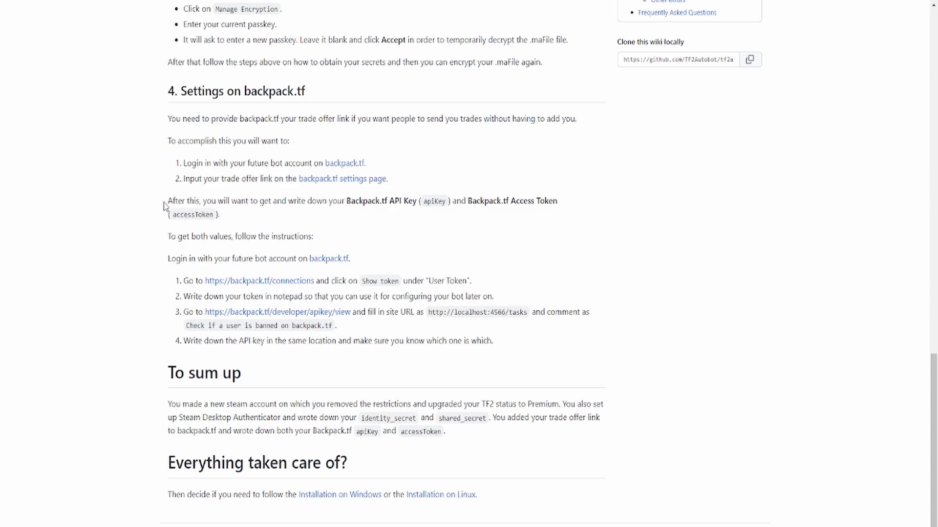
{"action": "mouse_move", "coordinate": [259, 281]}
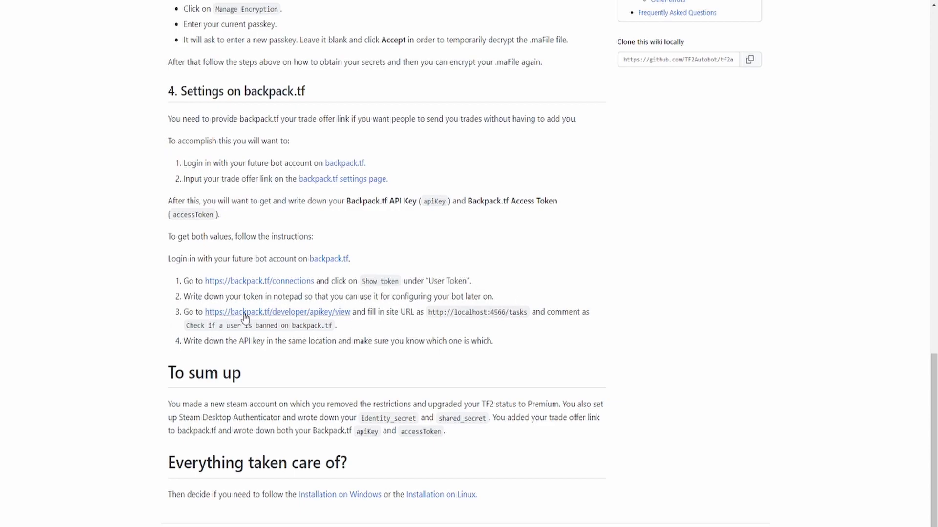
{"action": "mouse_move", "coordinate": [417, 315]}
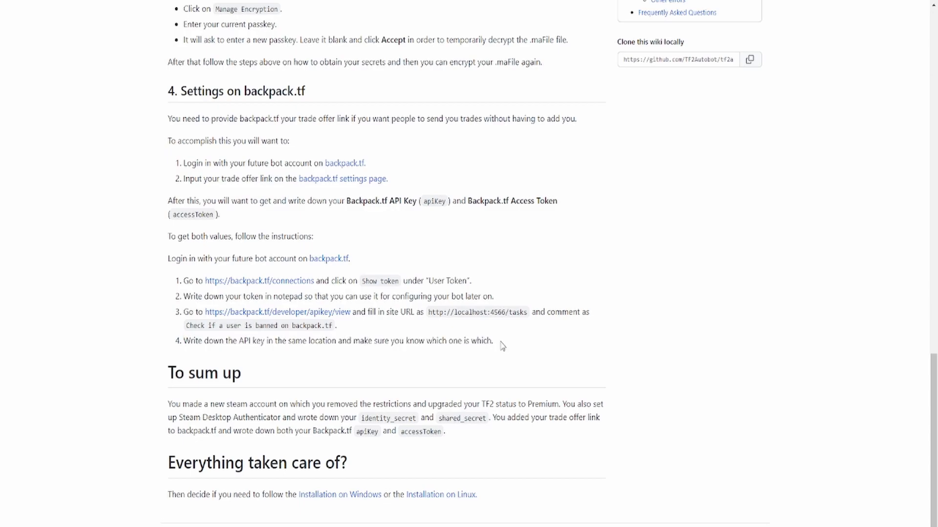
{"action": "mouse_move", "coordinate": [511, 364]}
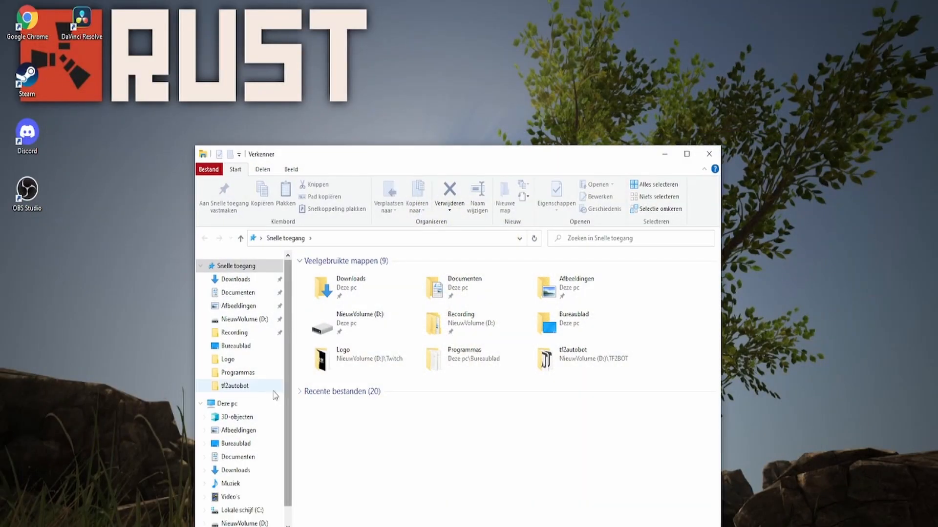
Open the tf2autobot folder and launch Git Bash Here inside it.
{"action": "double_click", "coordinate": [234, 386]}
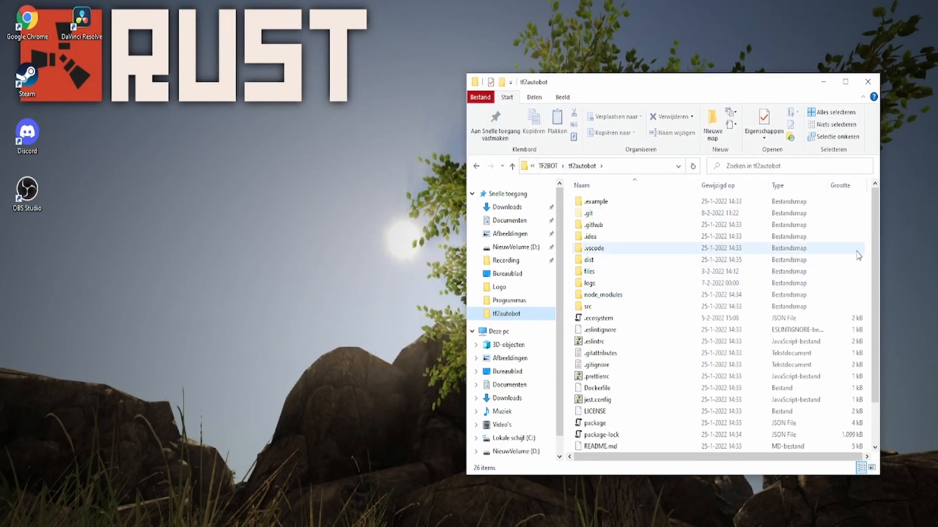
{"action": "right_click", "coordinate": [858, 254]}
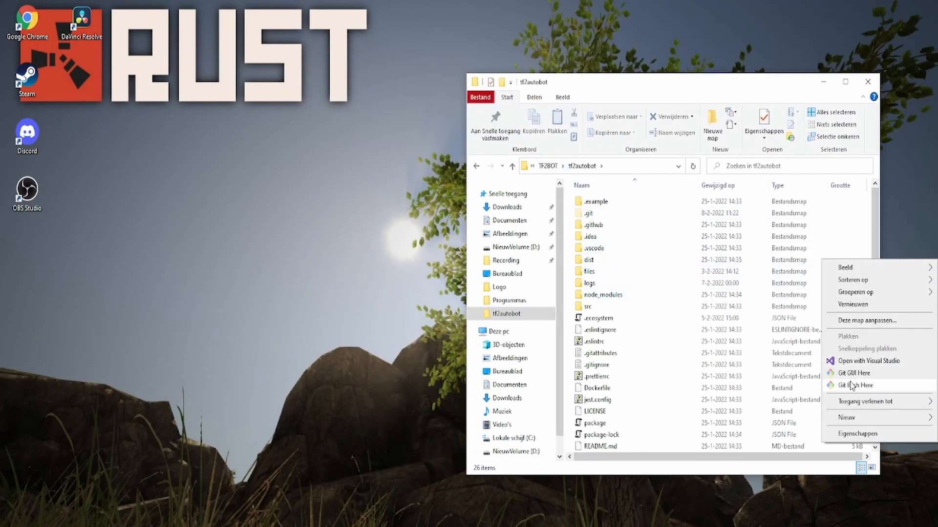
{"action": "left_click", "coordinate": [854, 385]}
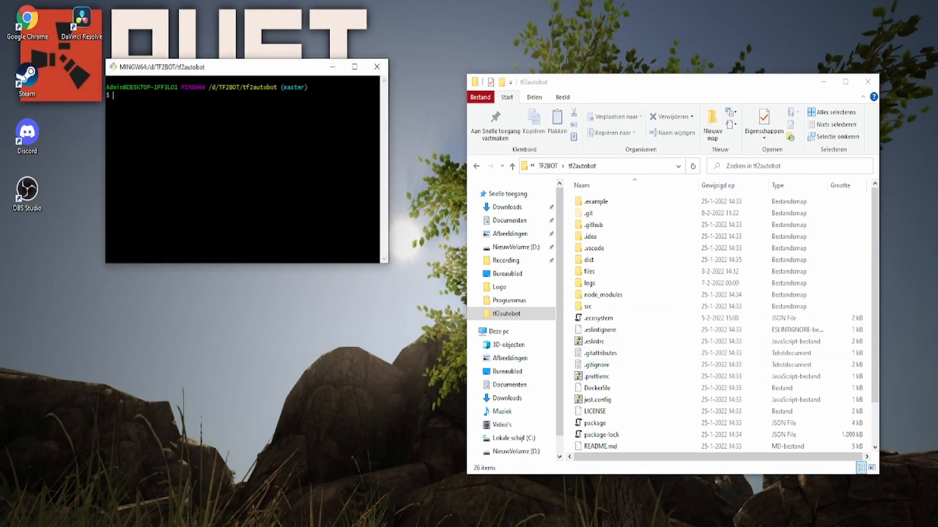
Run pm2 start .ecosystem.json to launch tf2autobot under PM2.
{"action": "type", "text": "pm2 start .ecosystem.json"}
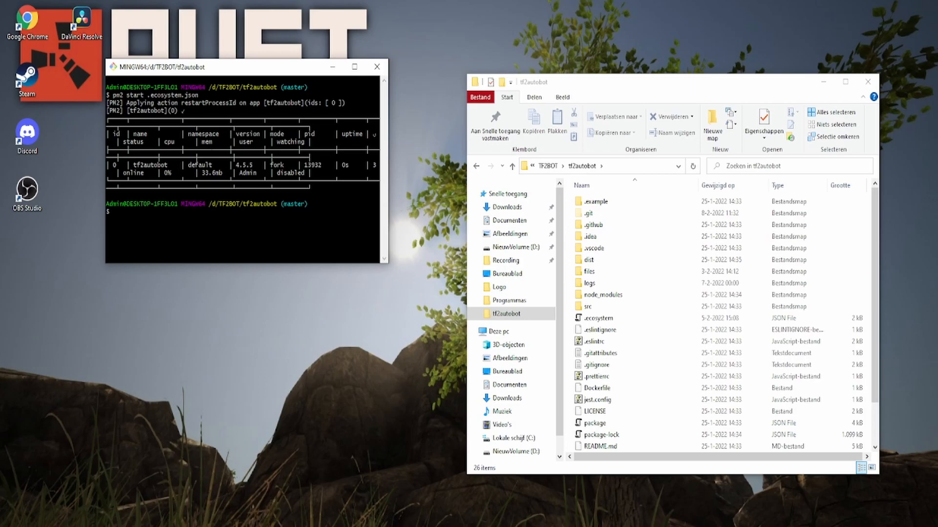
{"action": "mouse_move", "coordinate": [434, 350]}
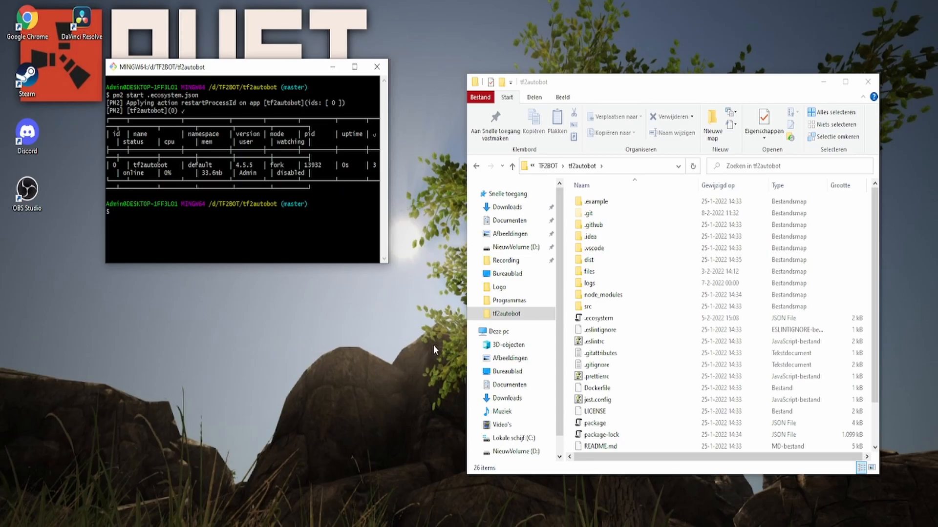